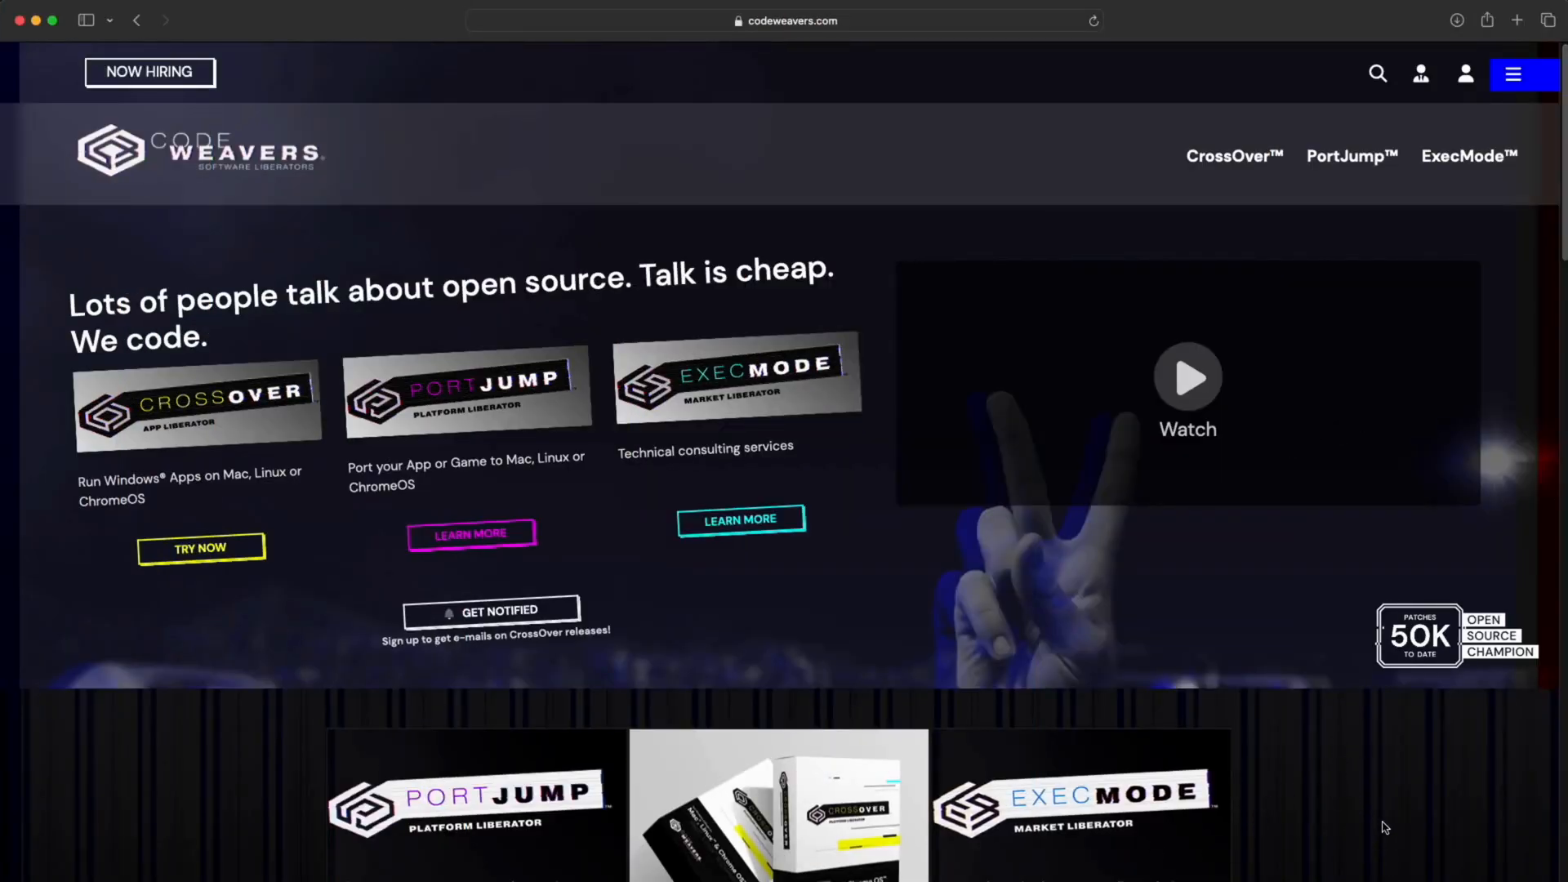
pyautogui.moveTo(327, 653)
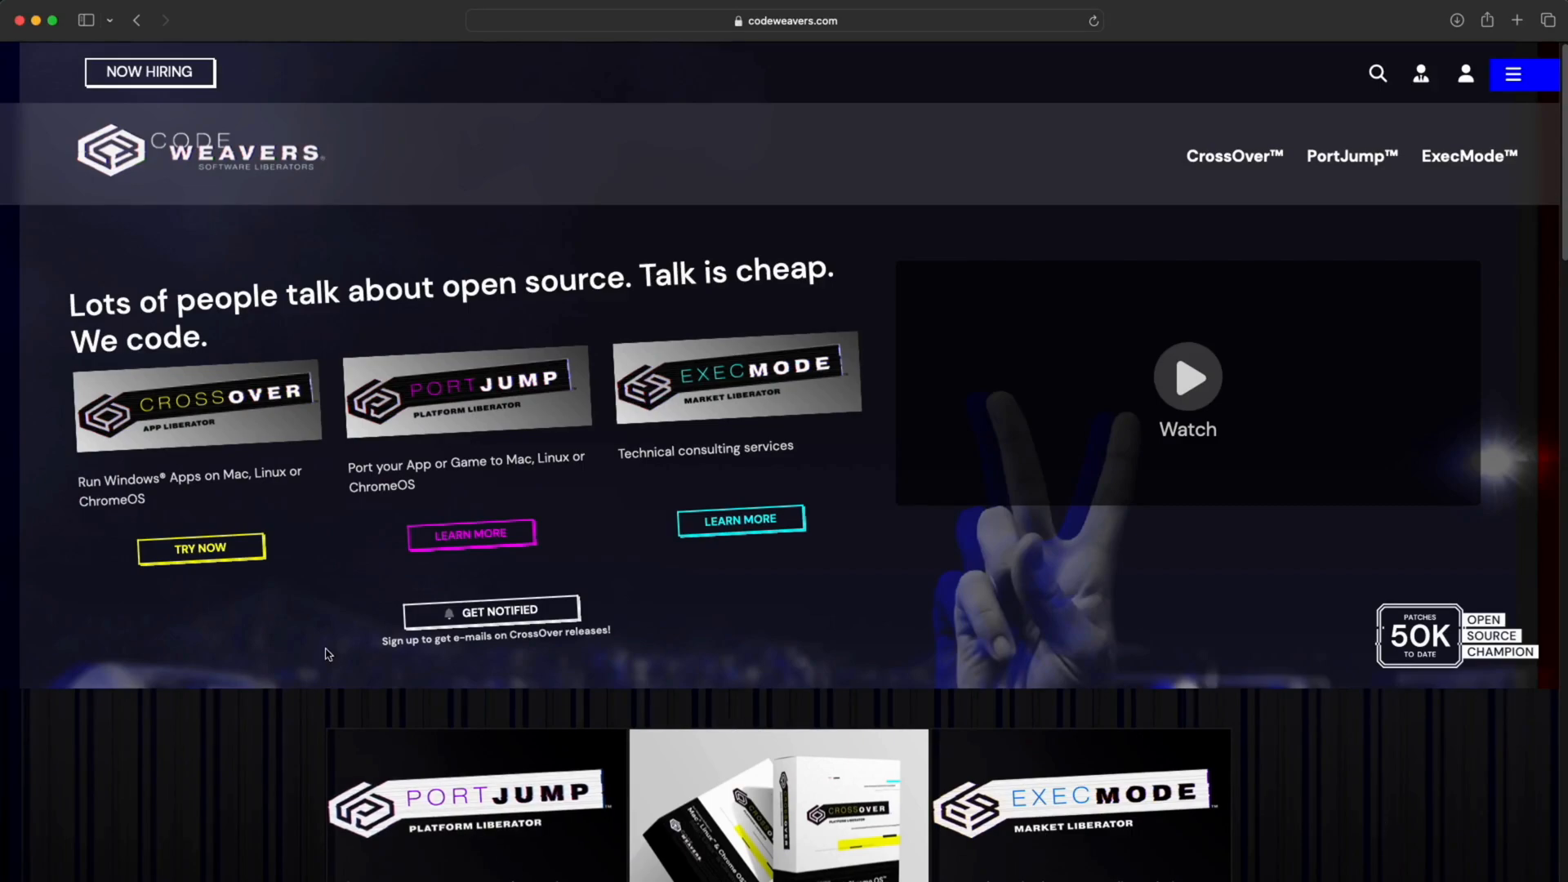
# Step: Browse the CrossOver product page down to the Mac Free Trial and install-help section
pyautogui.click(198, 405)
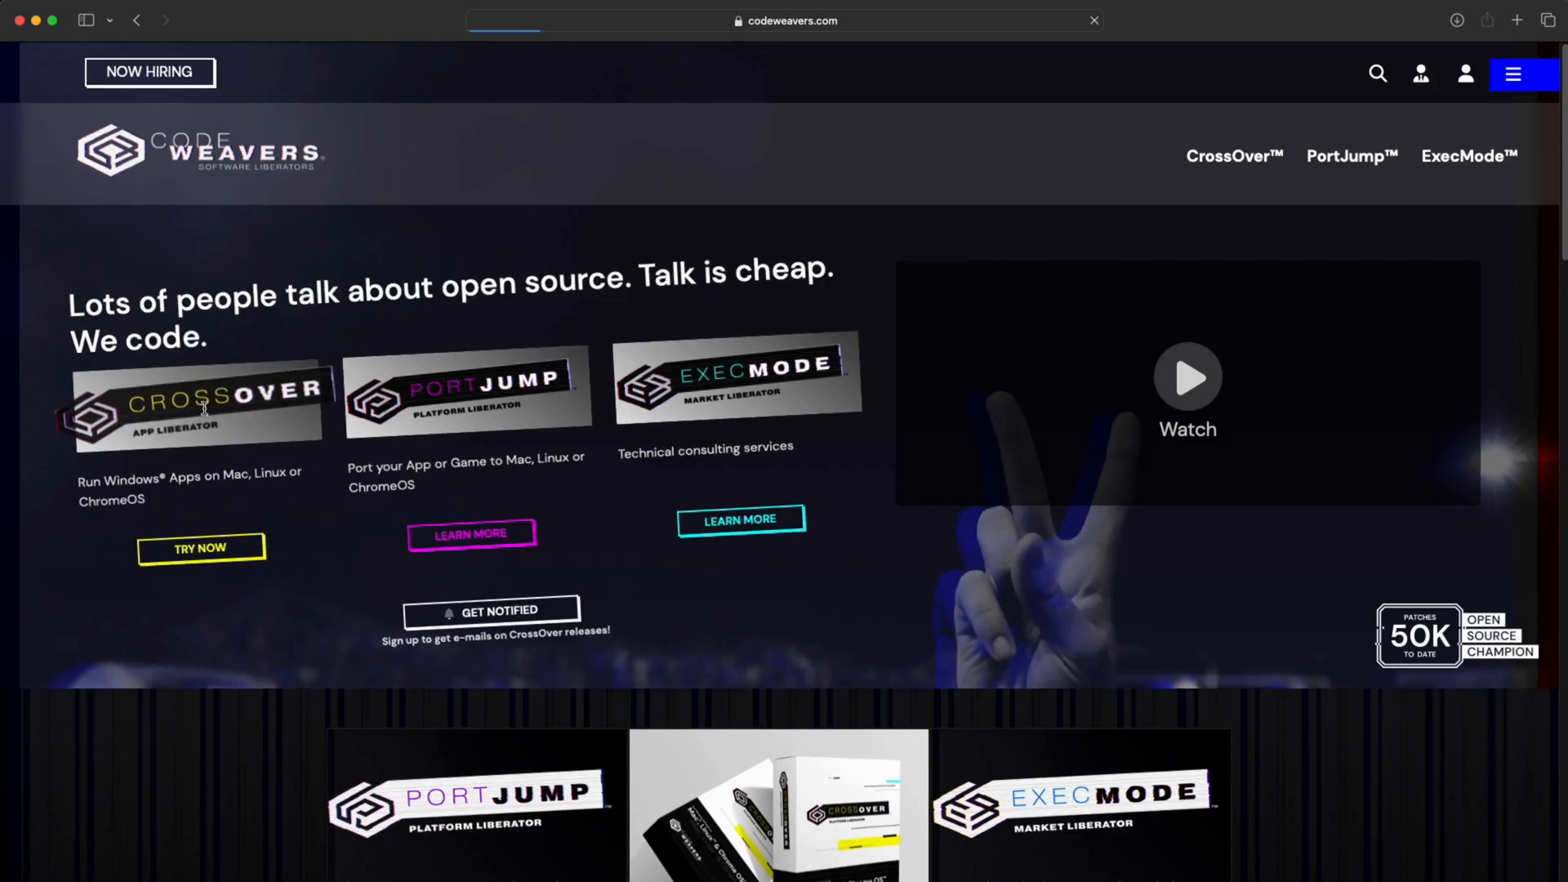
pyautogui.click(1233, 157)
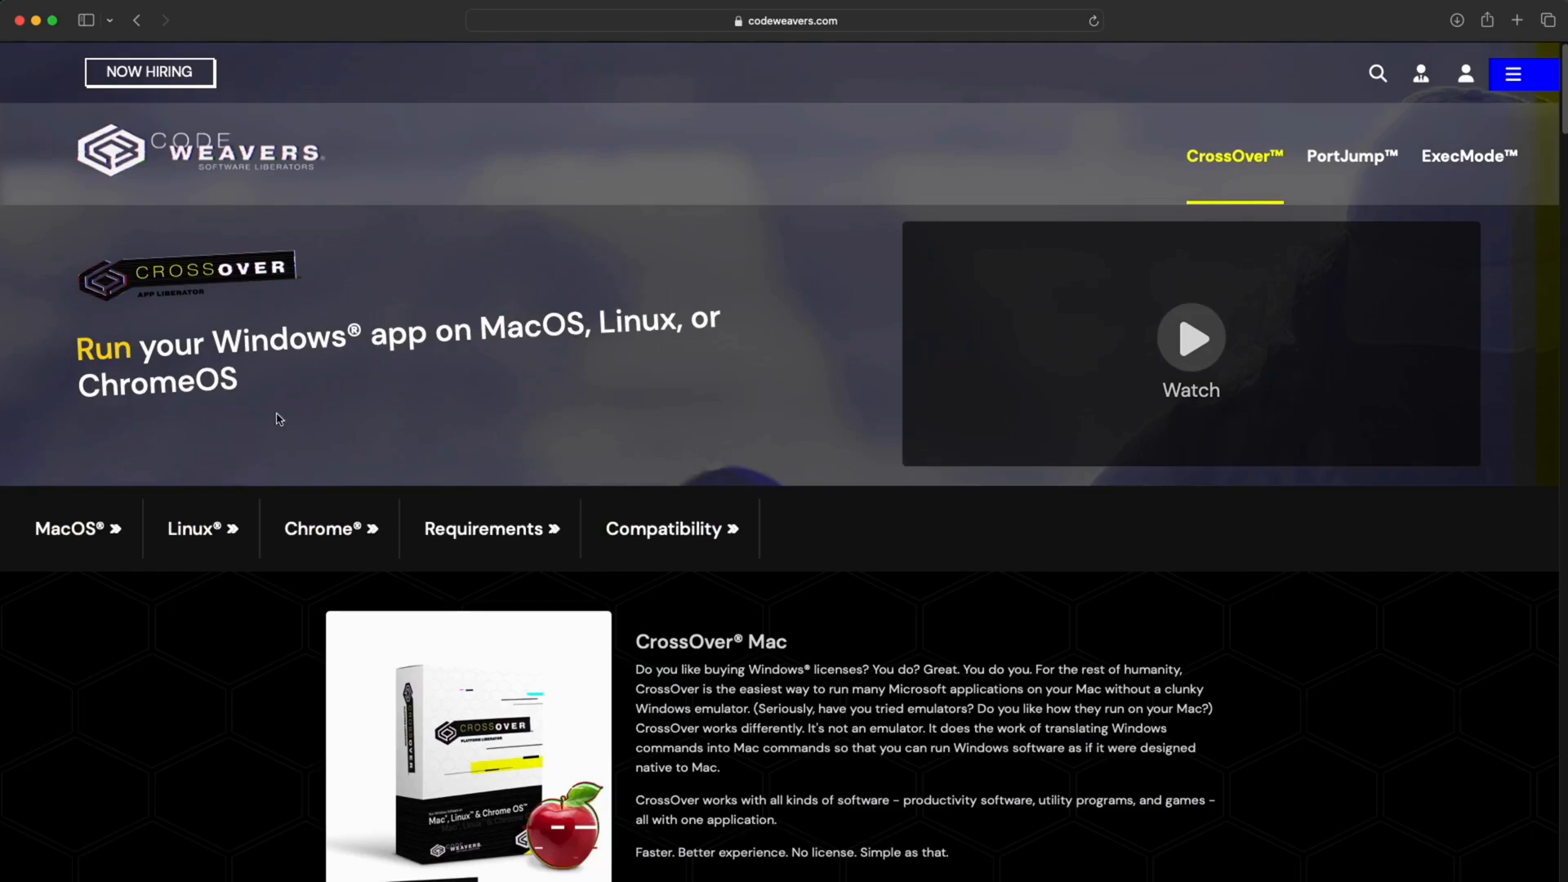
pyautogui.scroll(-3)
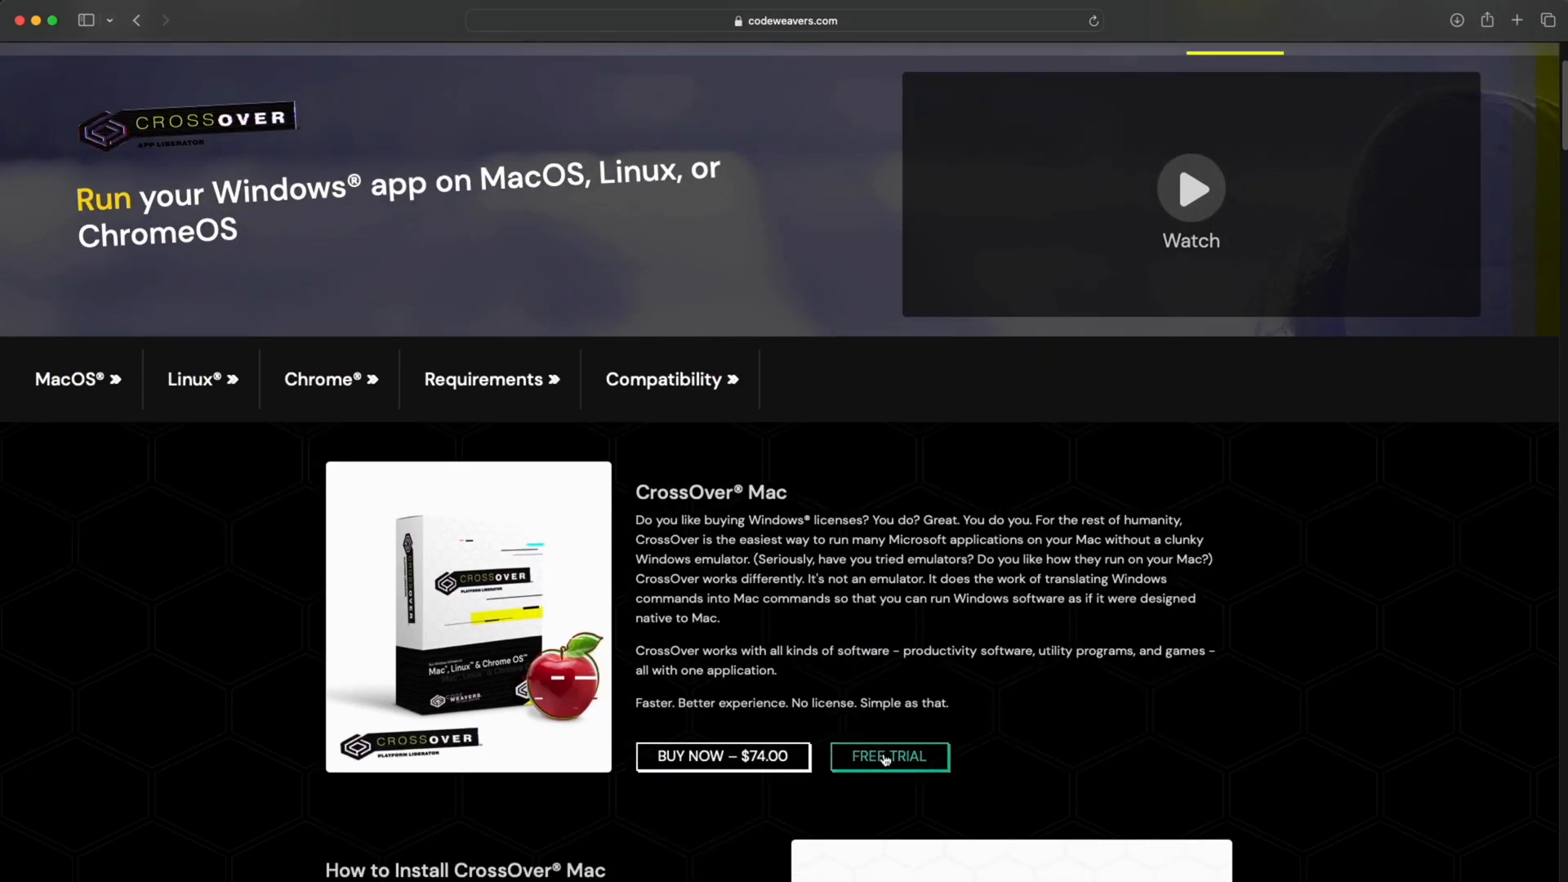
pyautogui.scroll(-3)
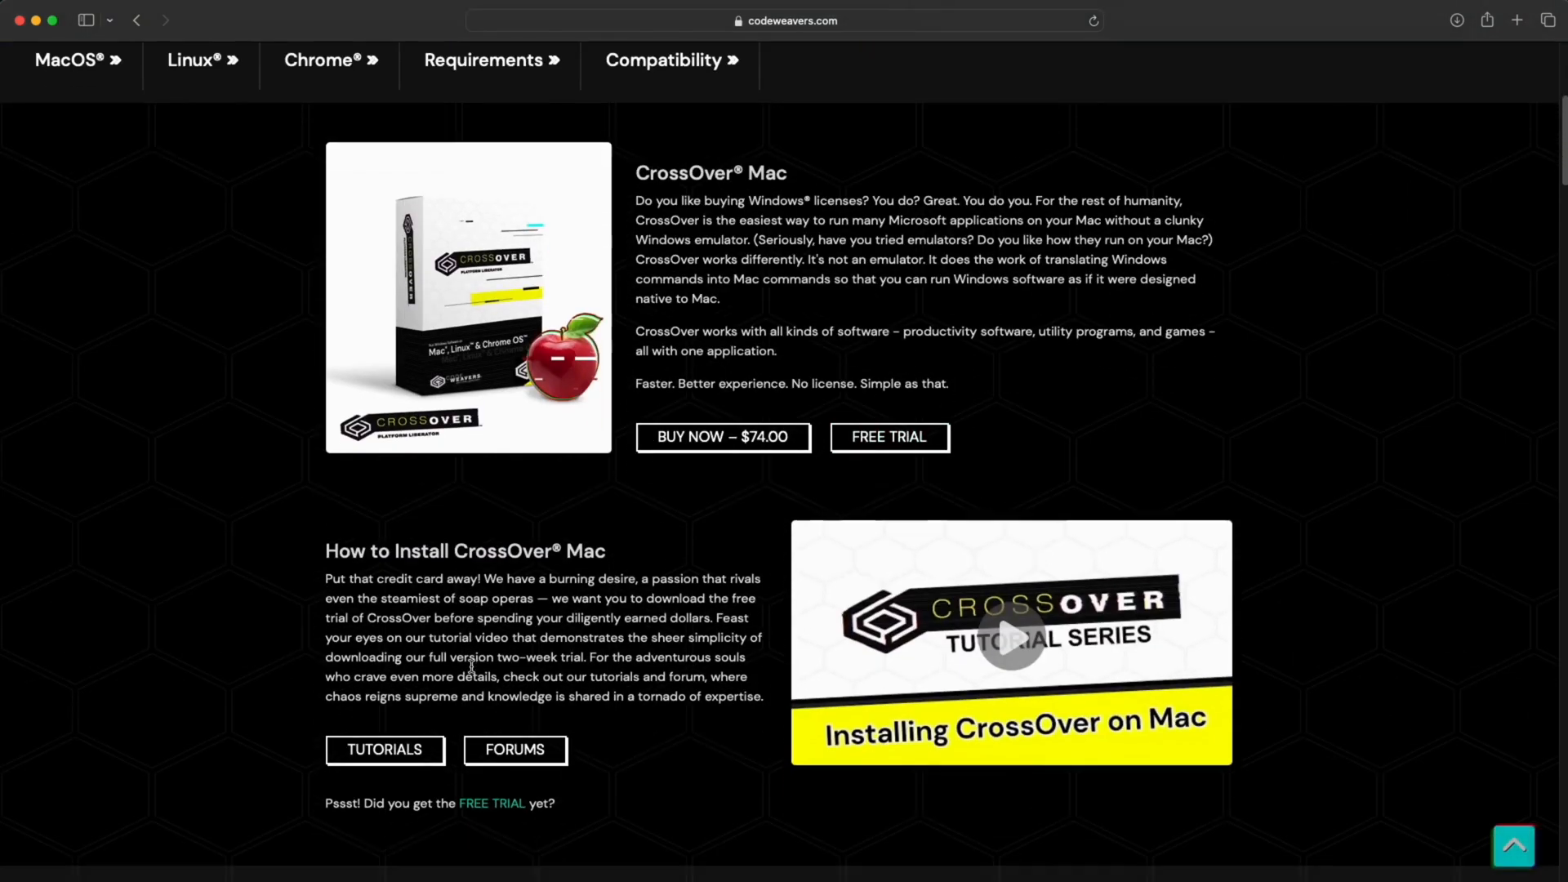
pyautogui.scroll(-3)
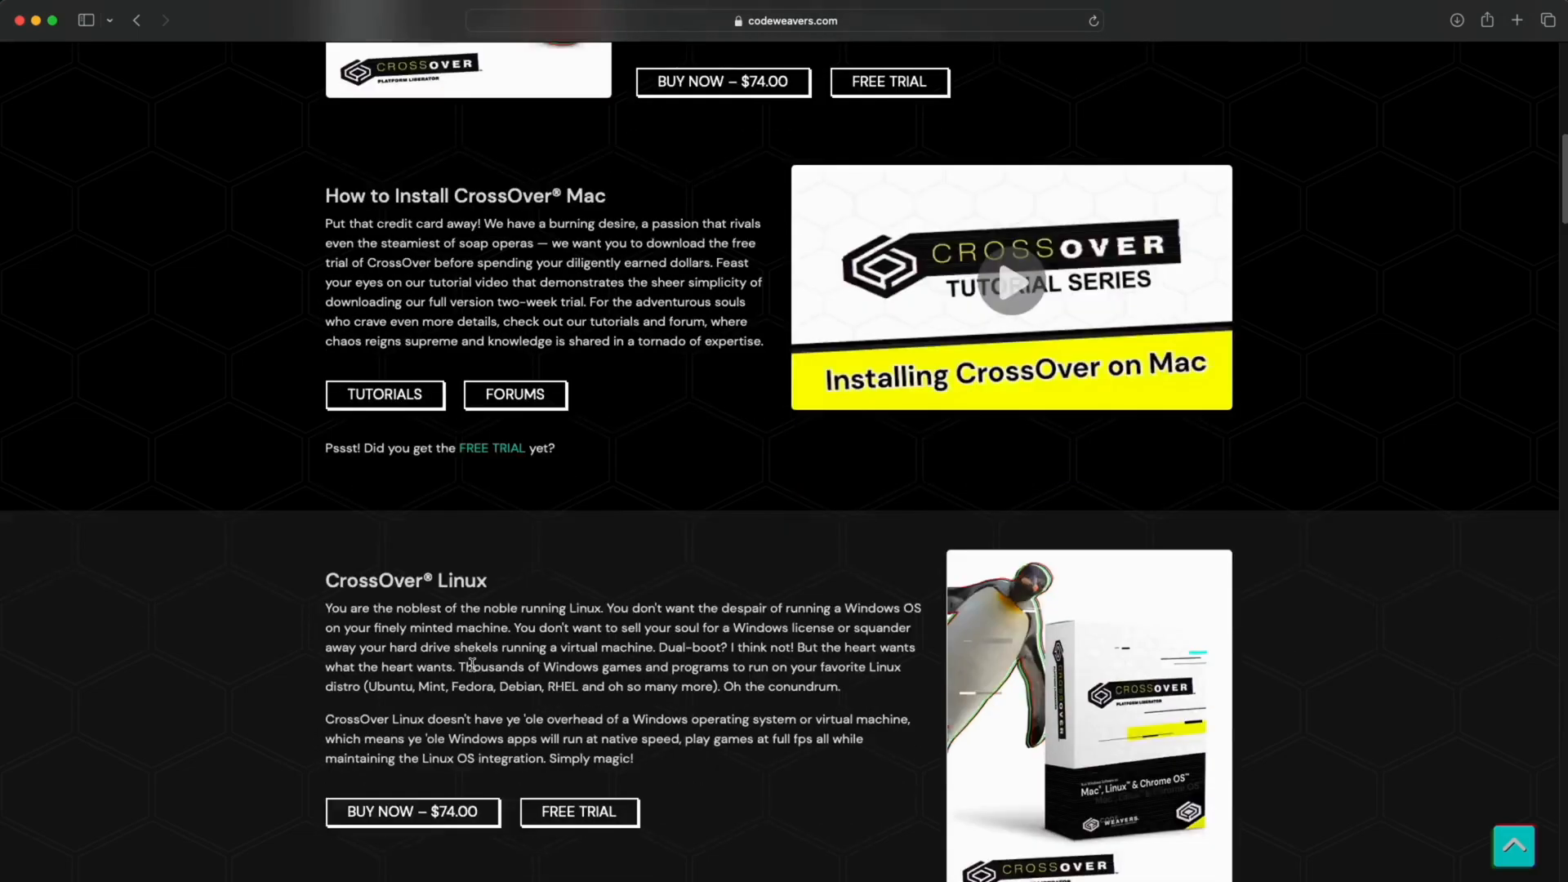
pyautogui.scroll(3)
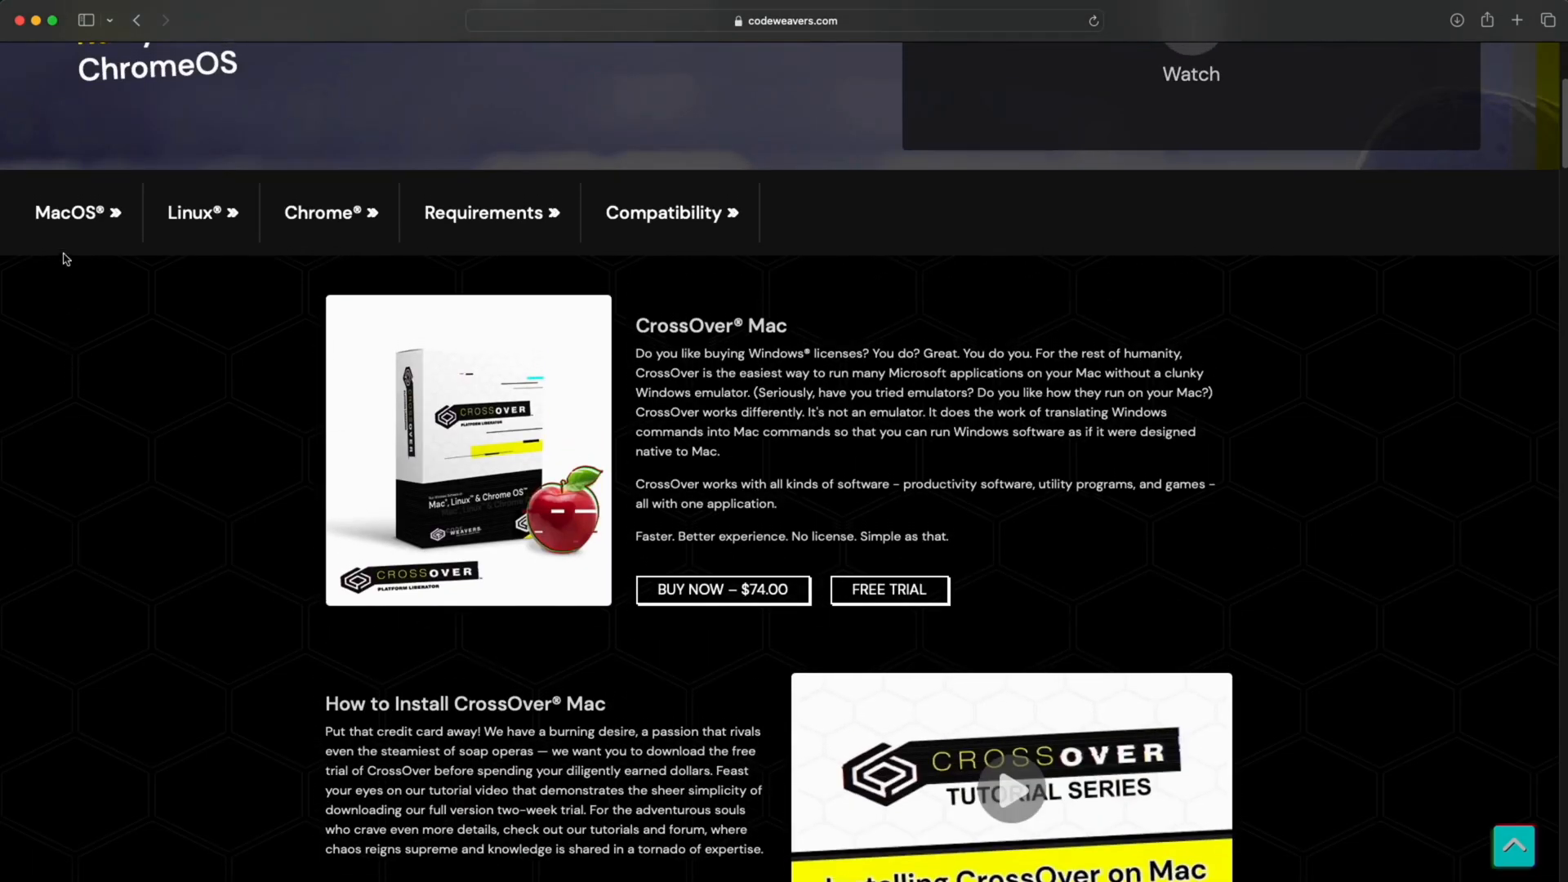
pyautogui.scroll(-3)
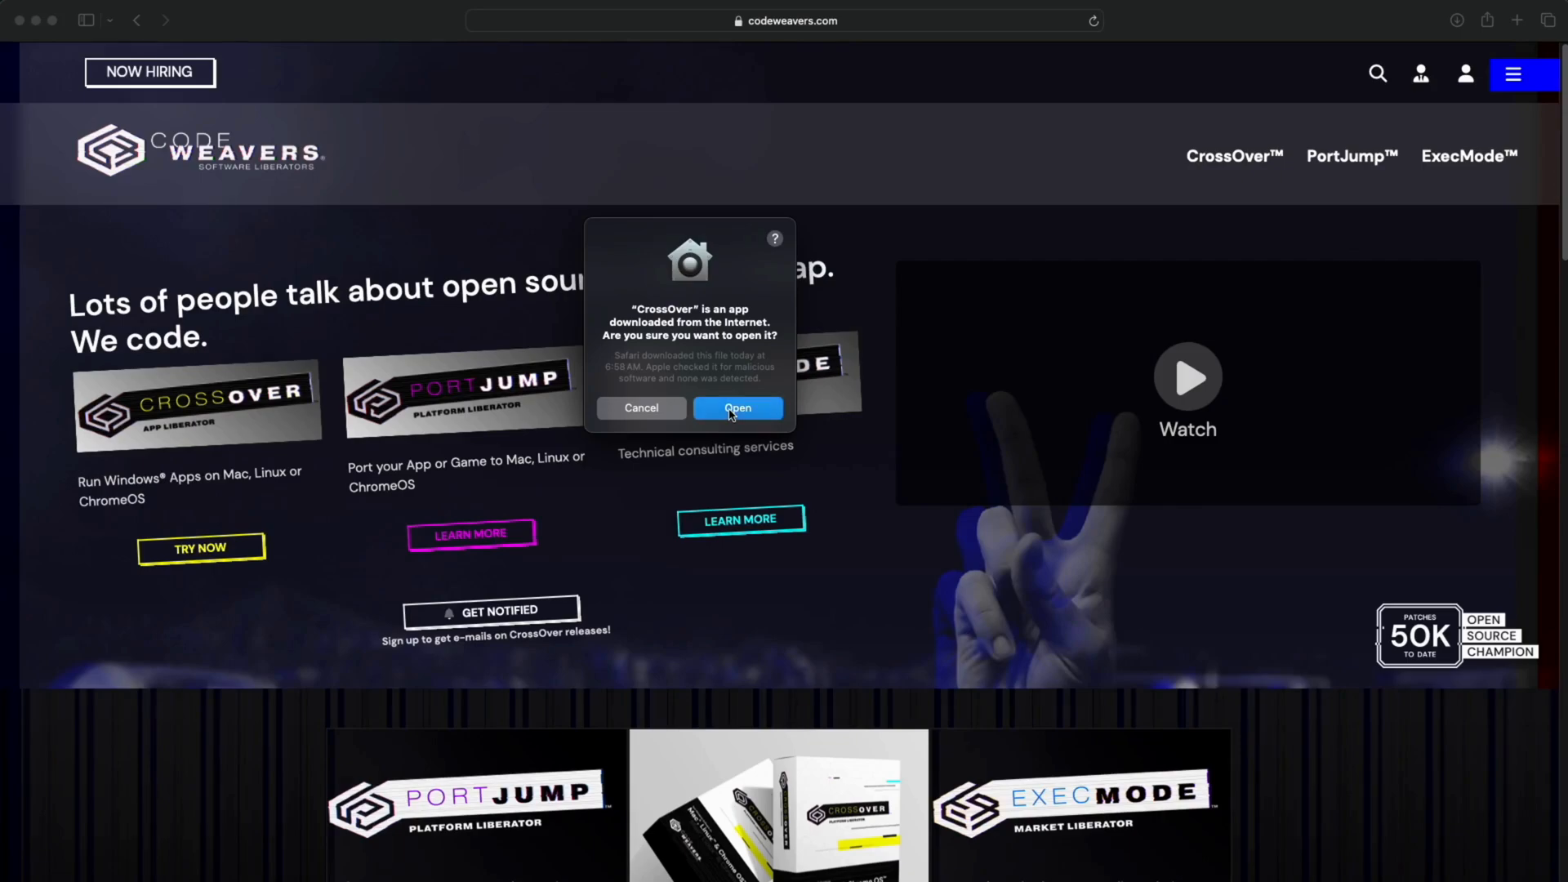
# Step: Confirm the Gatekeeper prompt, move CrossOver into Applications and reopen it from there
pyautogui.click(736, 408)
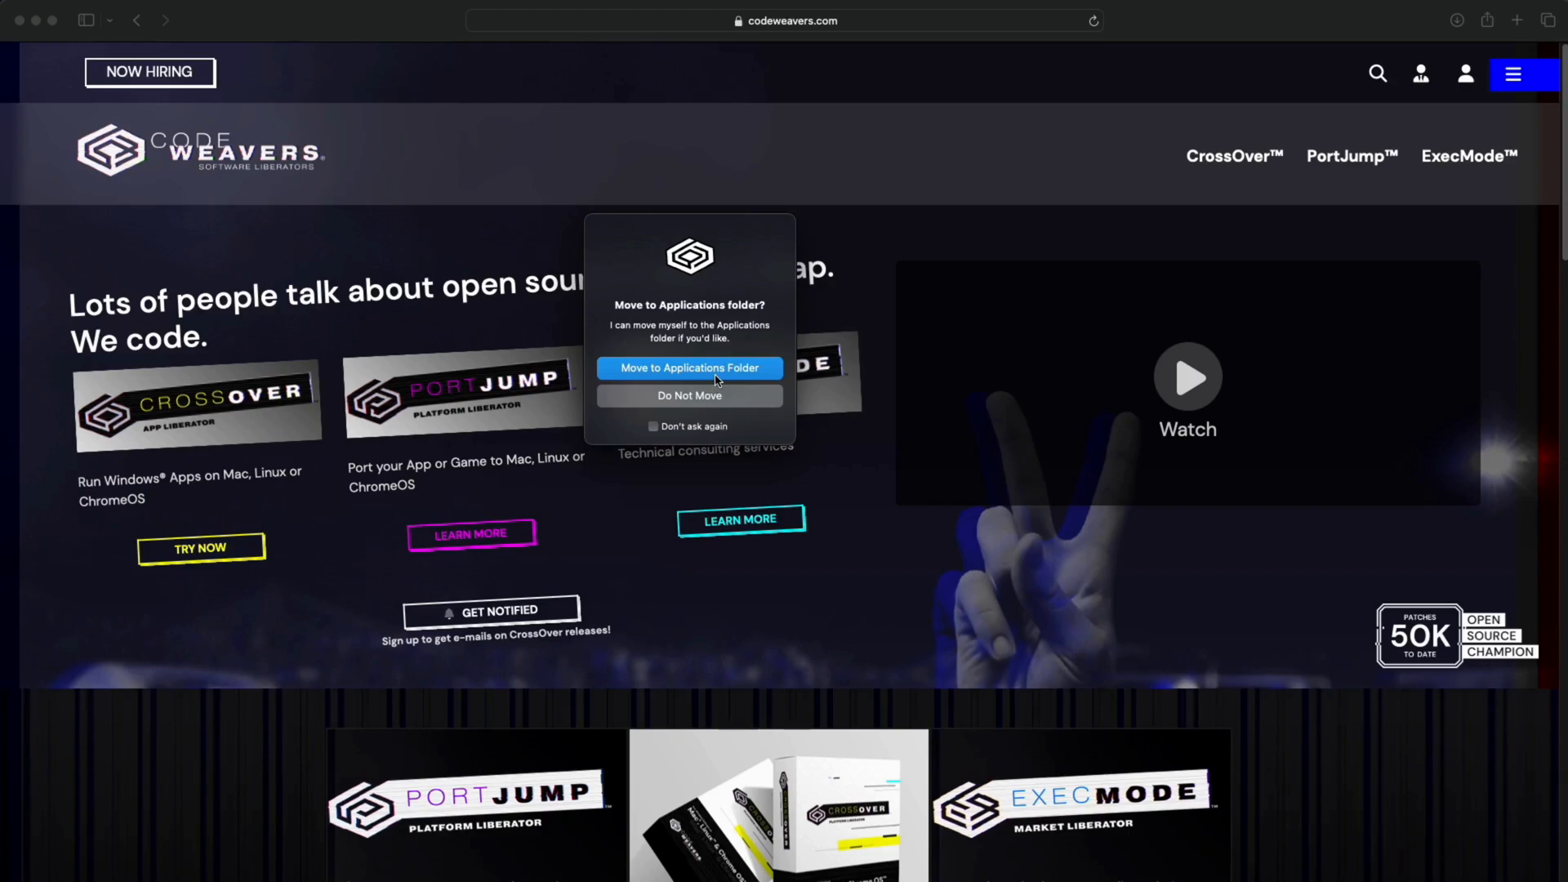
pyautogui.click(688, 395)
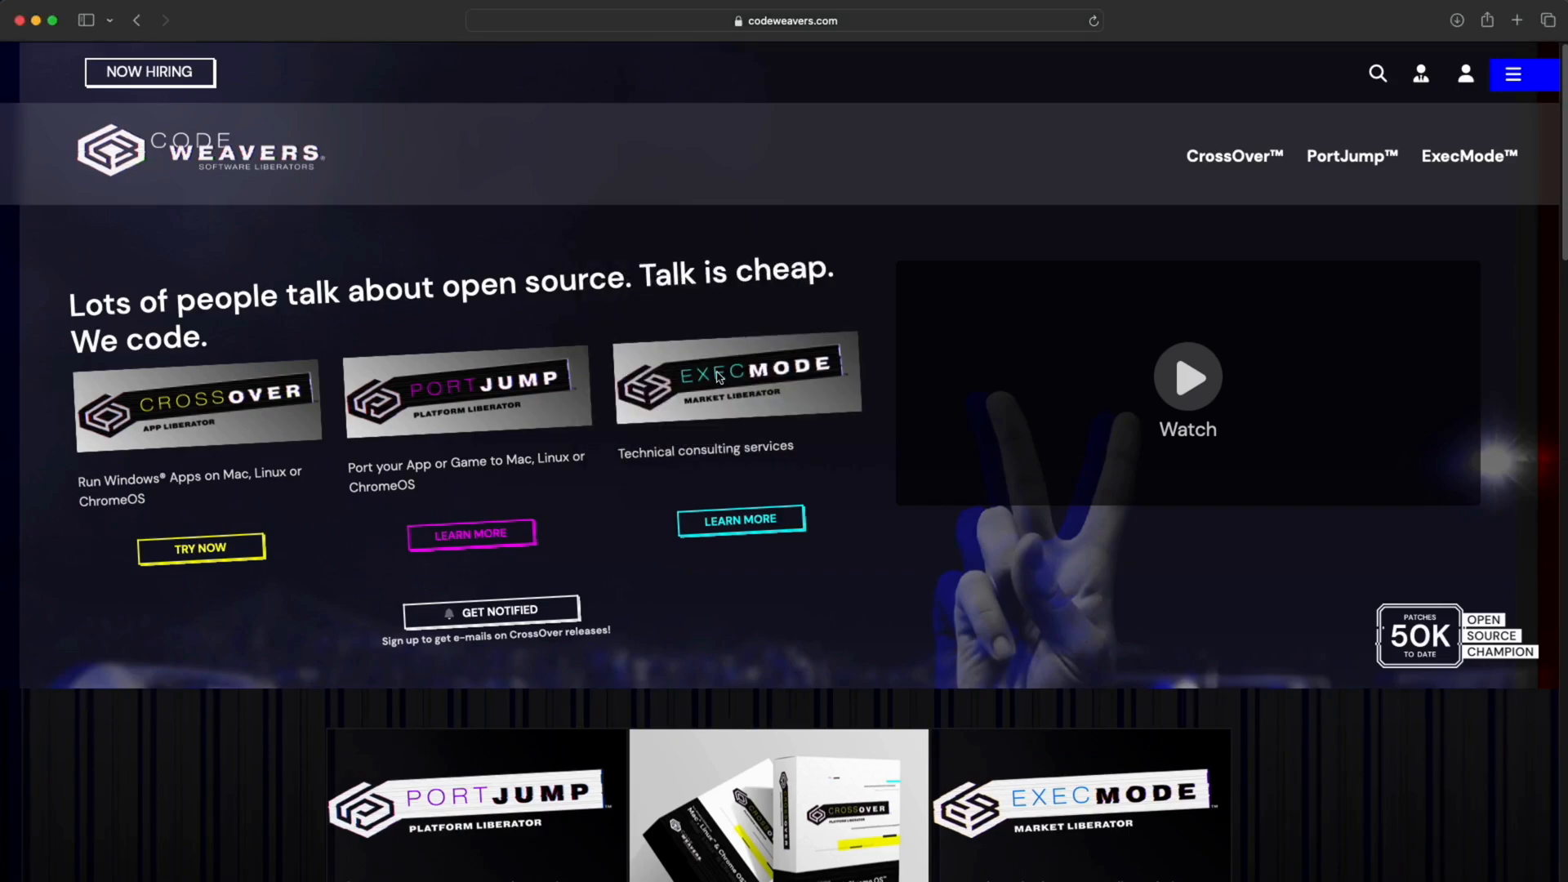
pyautogui.click(199, 549)
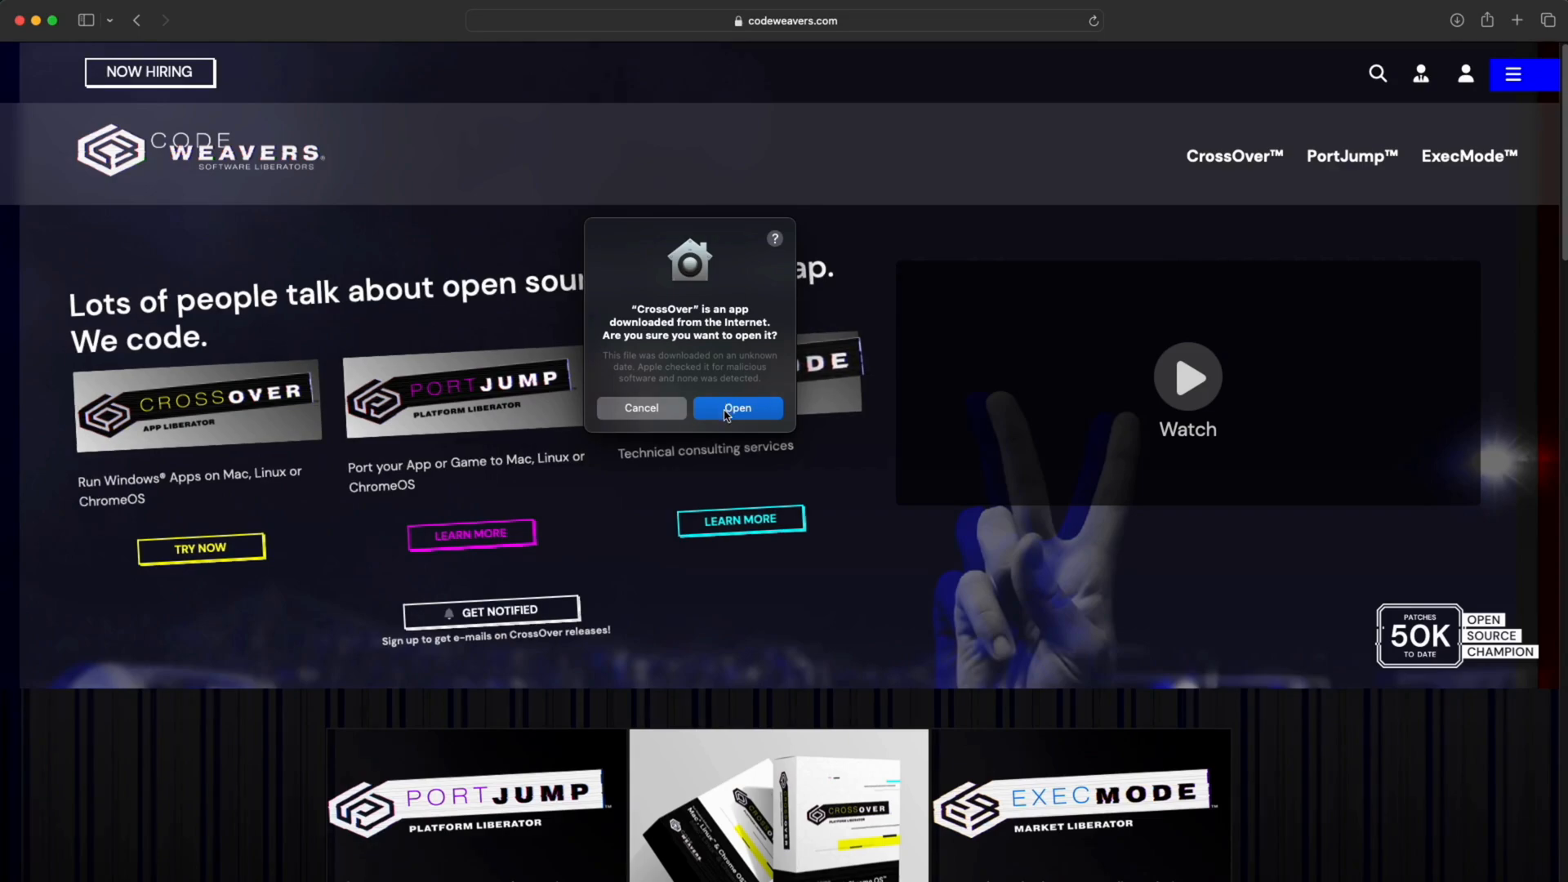
pyautogui.click(737, 408)
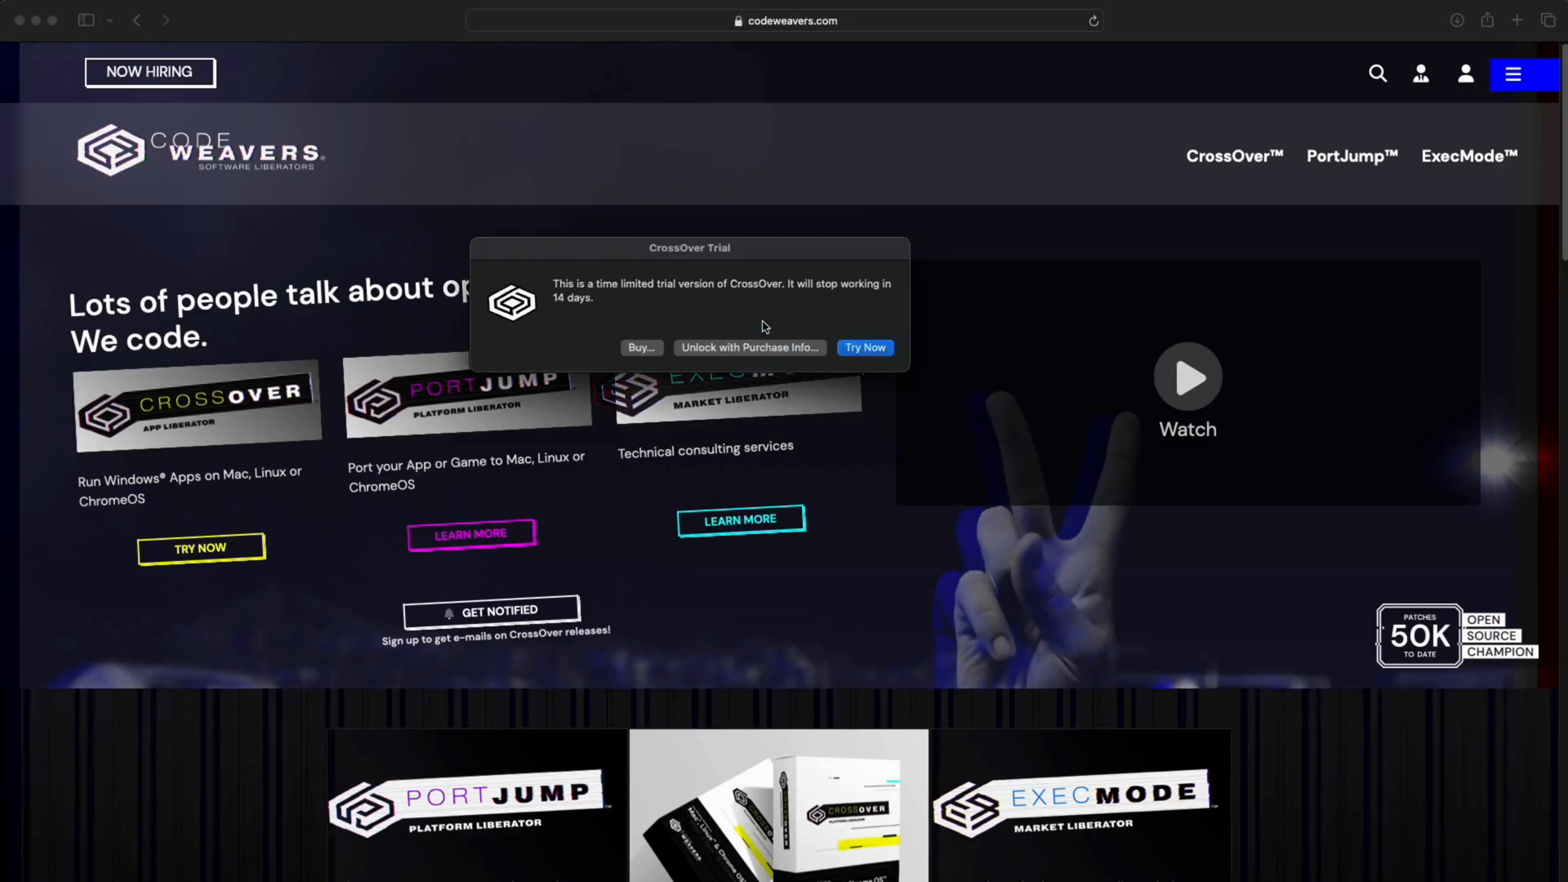
pyautogui.moveTo(752, 357)
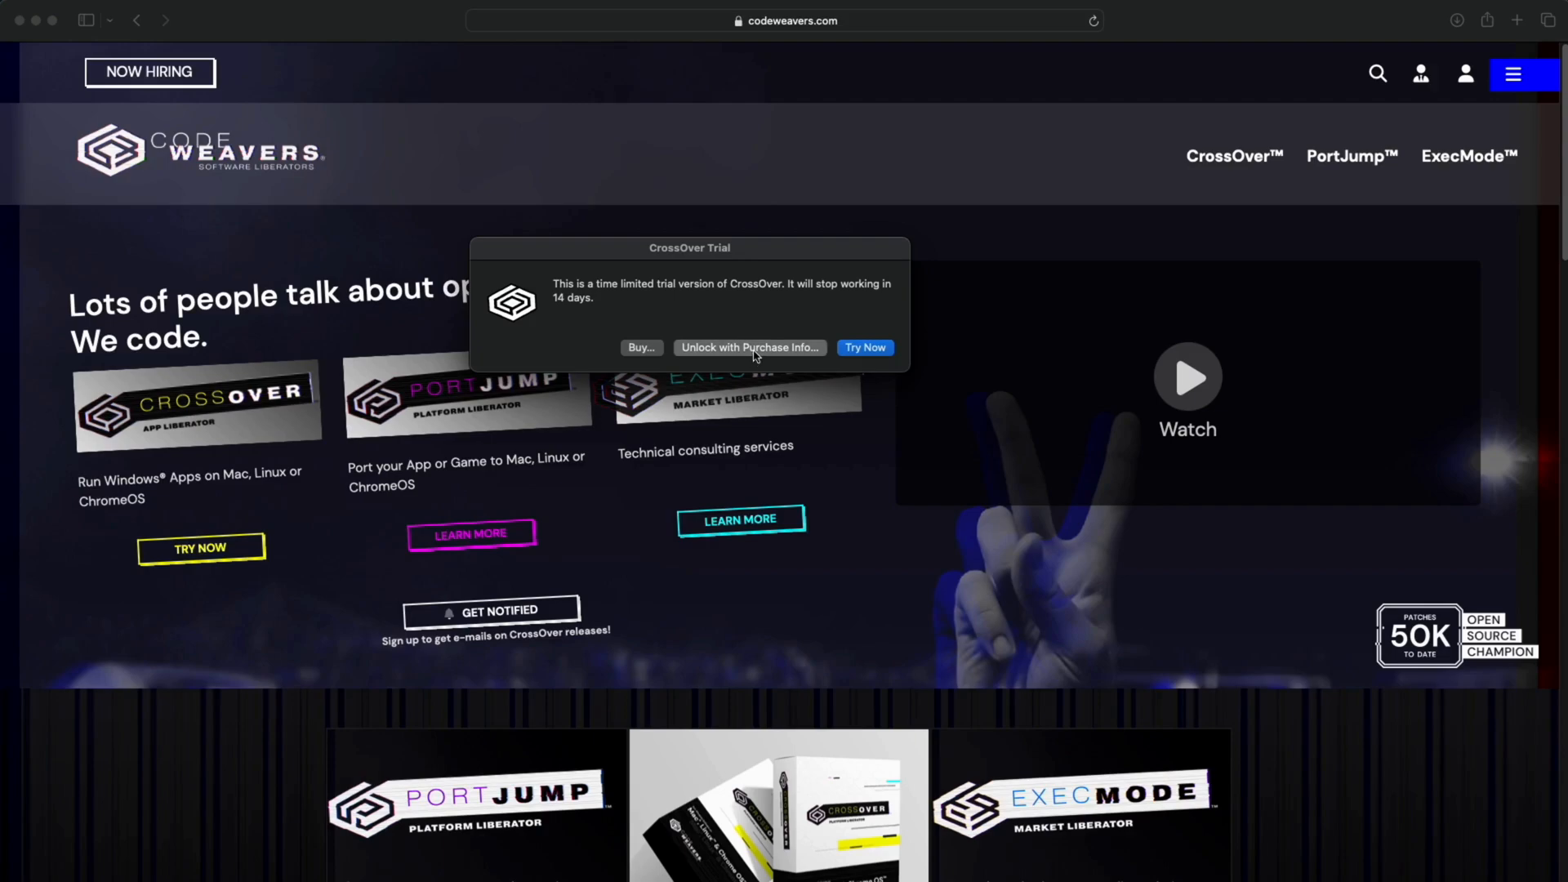
# Step: Unlock the CrossOver trial with the purchased license info and dismiss the confirmation
pyautogui.click(750, 346)
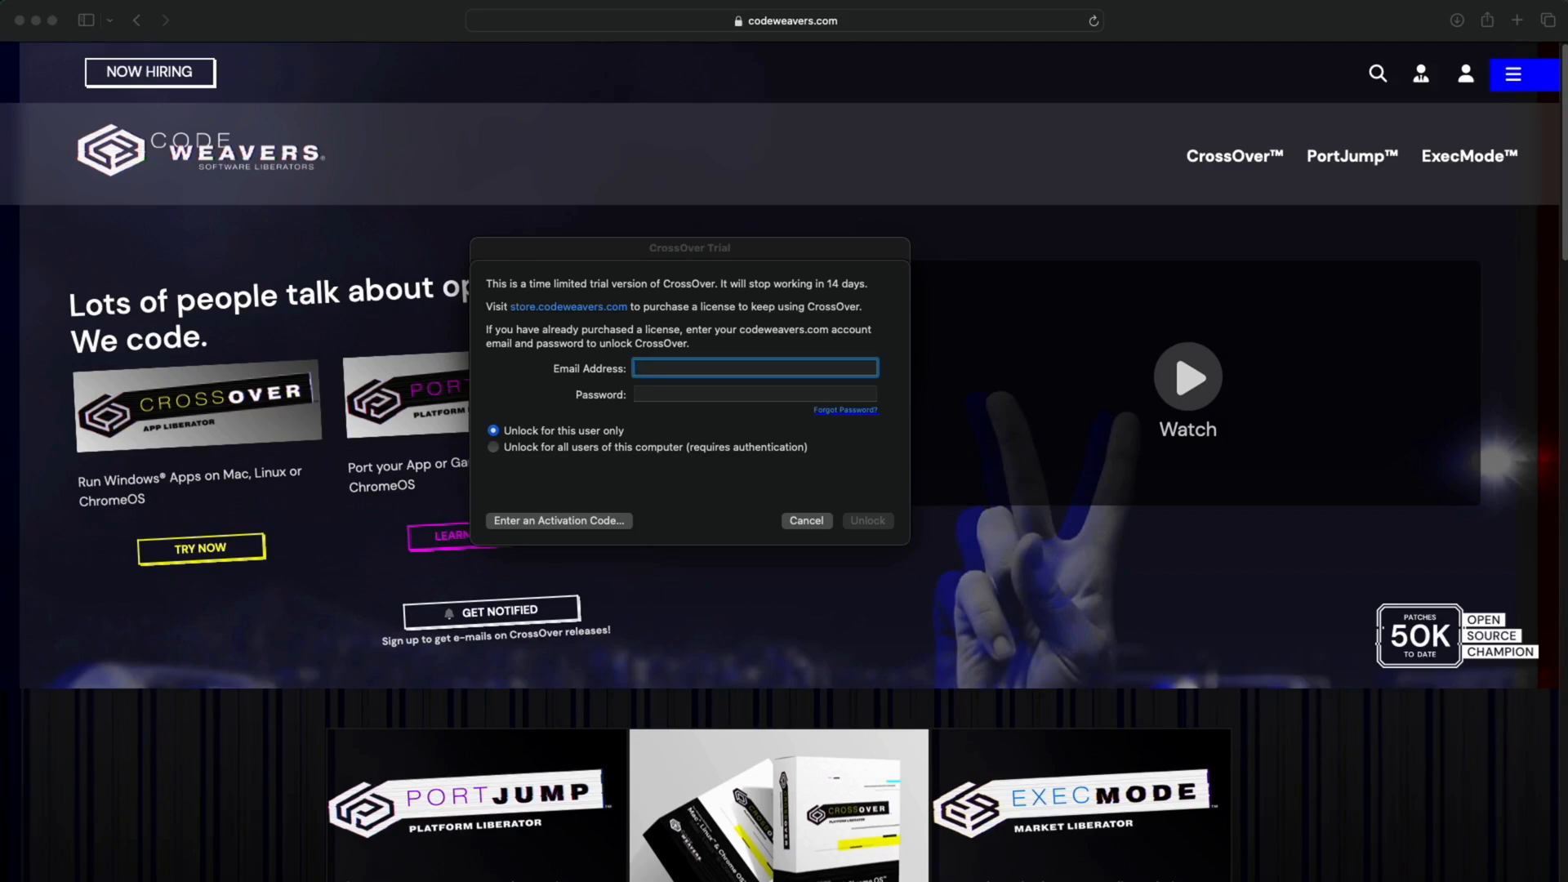
pyautogui.click(865, 520)
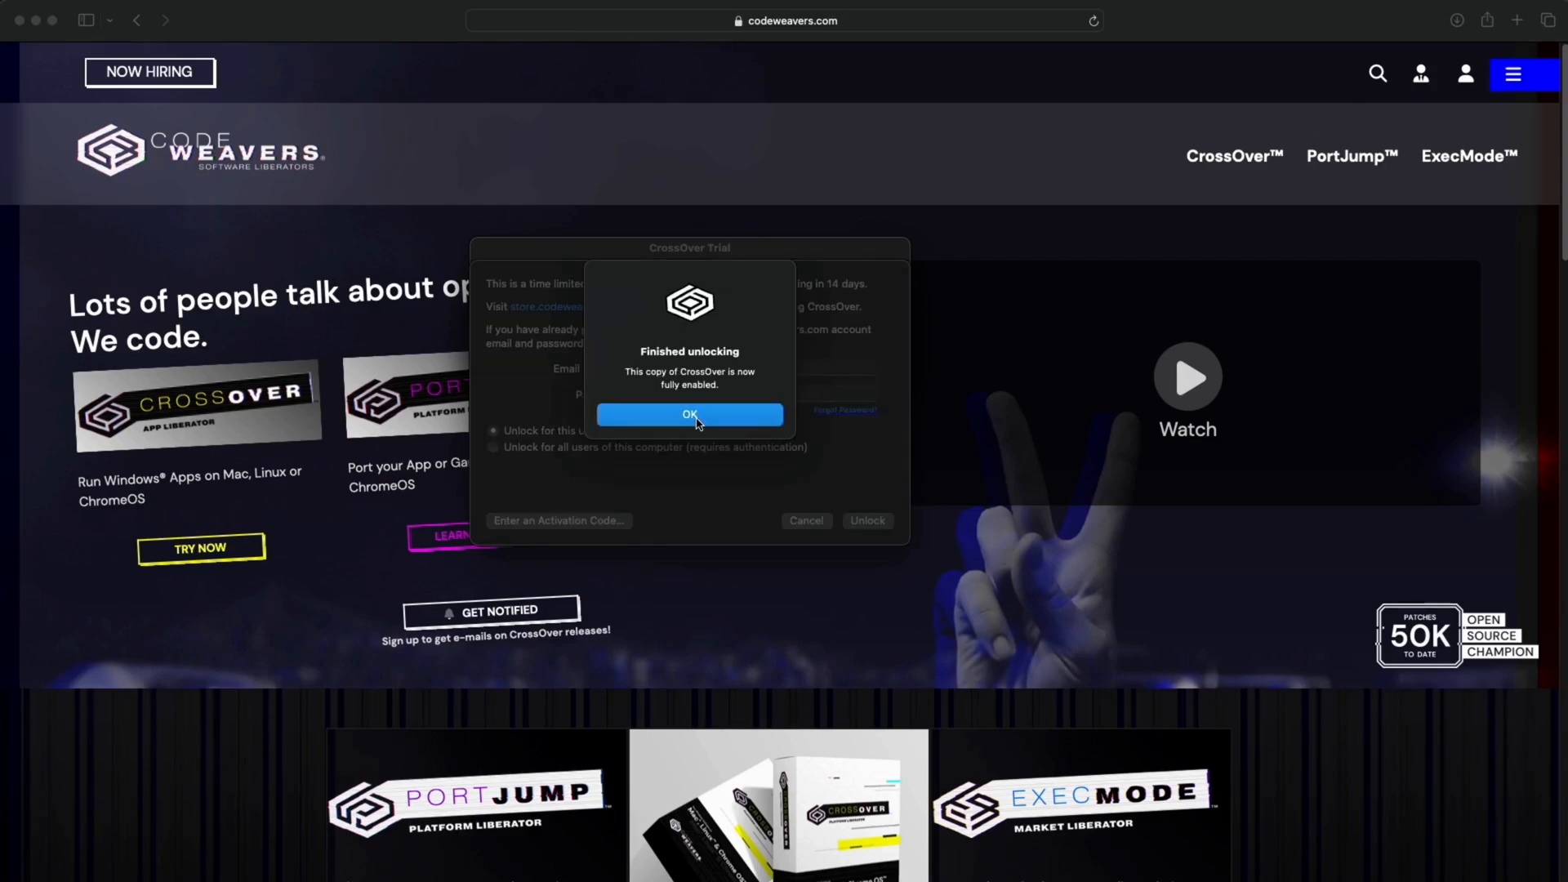
pyautogui.click(687, 413)
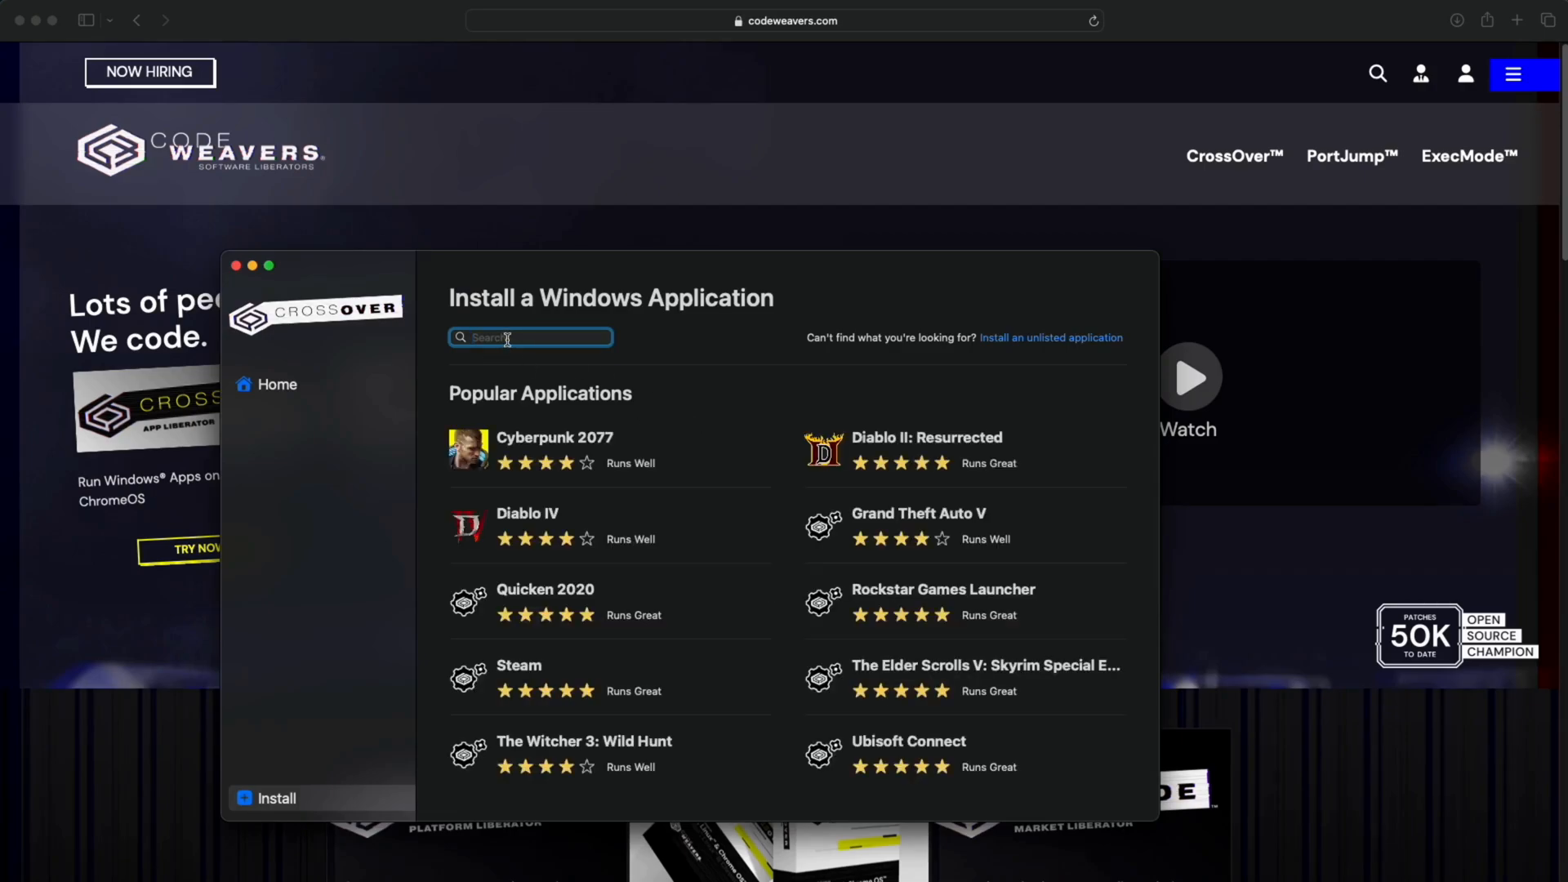
# Step: Search the catalogue for 'sierra', select Sierra Chart and start its installation
pyautogui.write('sierr')
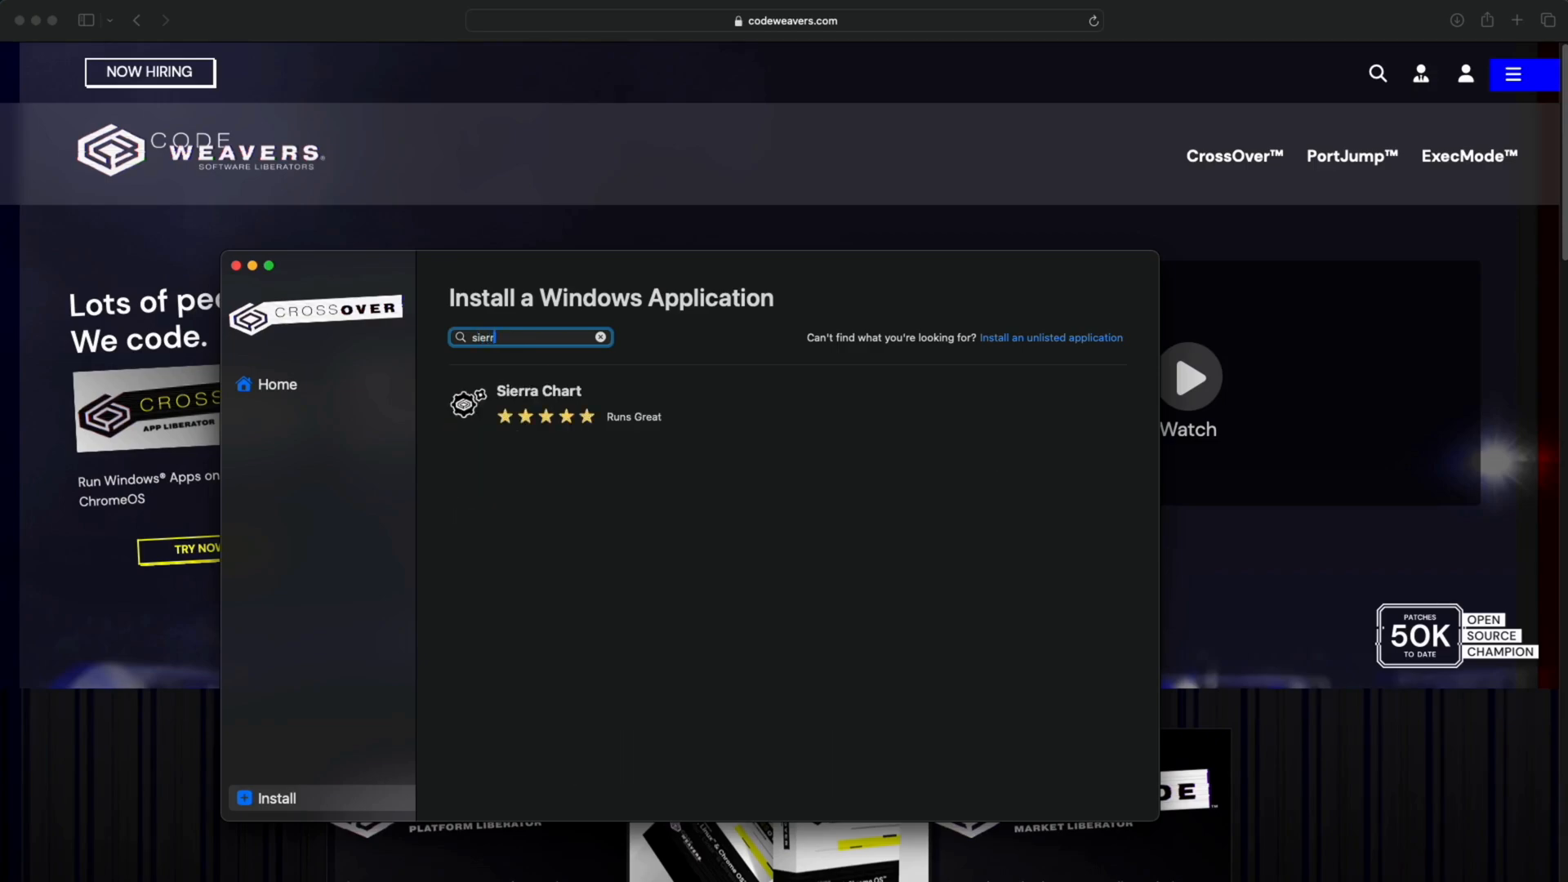
pyautogui.write('a')
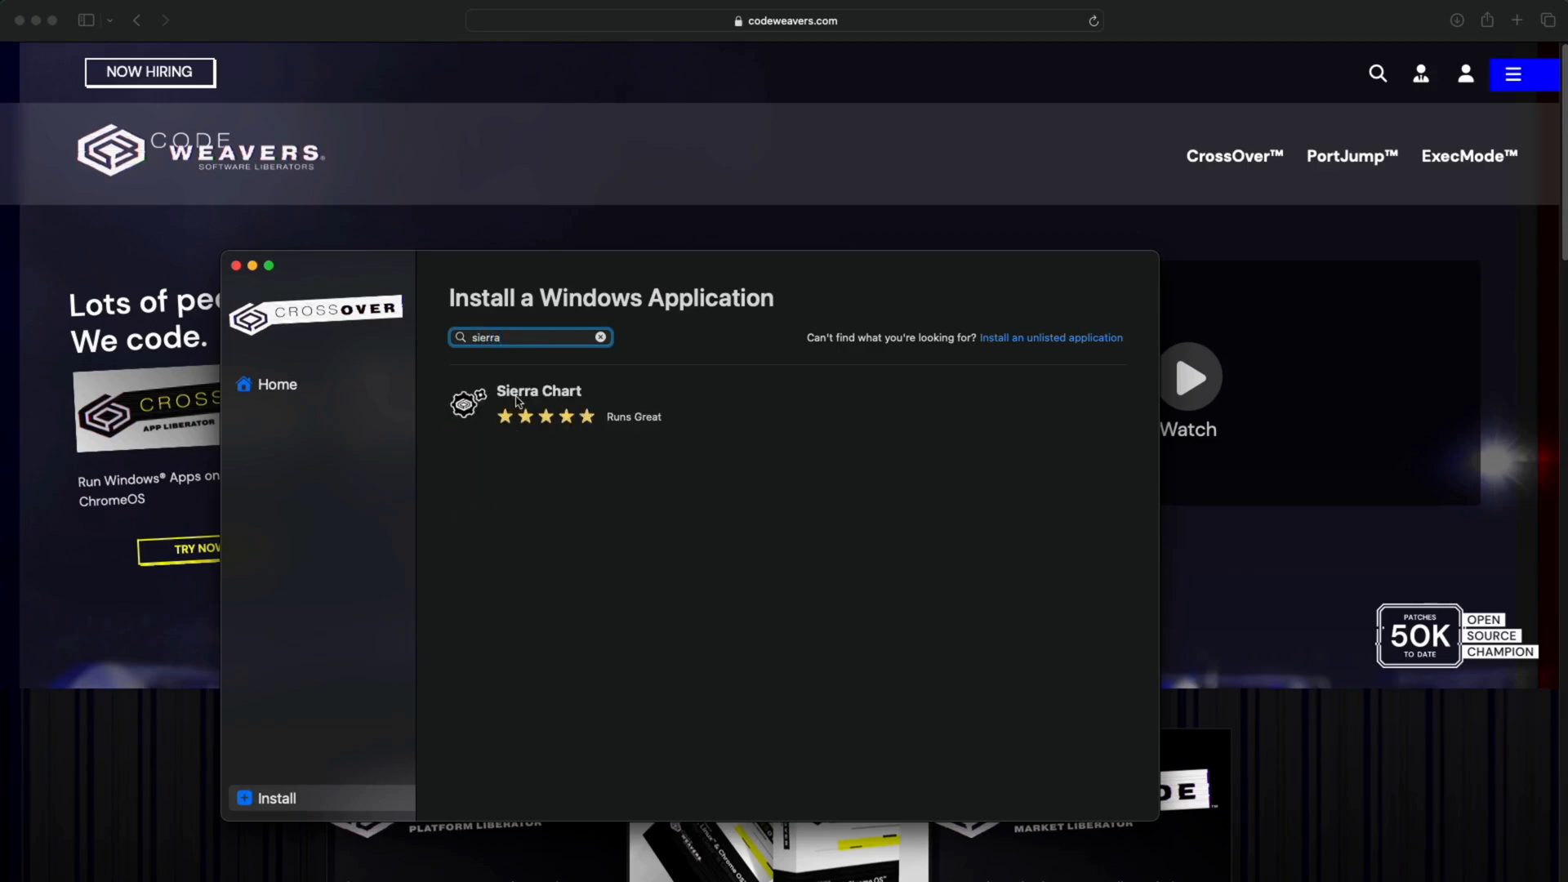
pyautogui.click(537, 404)
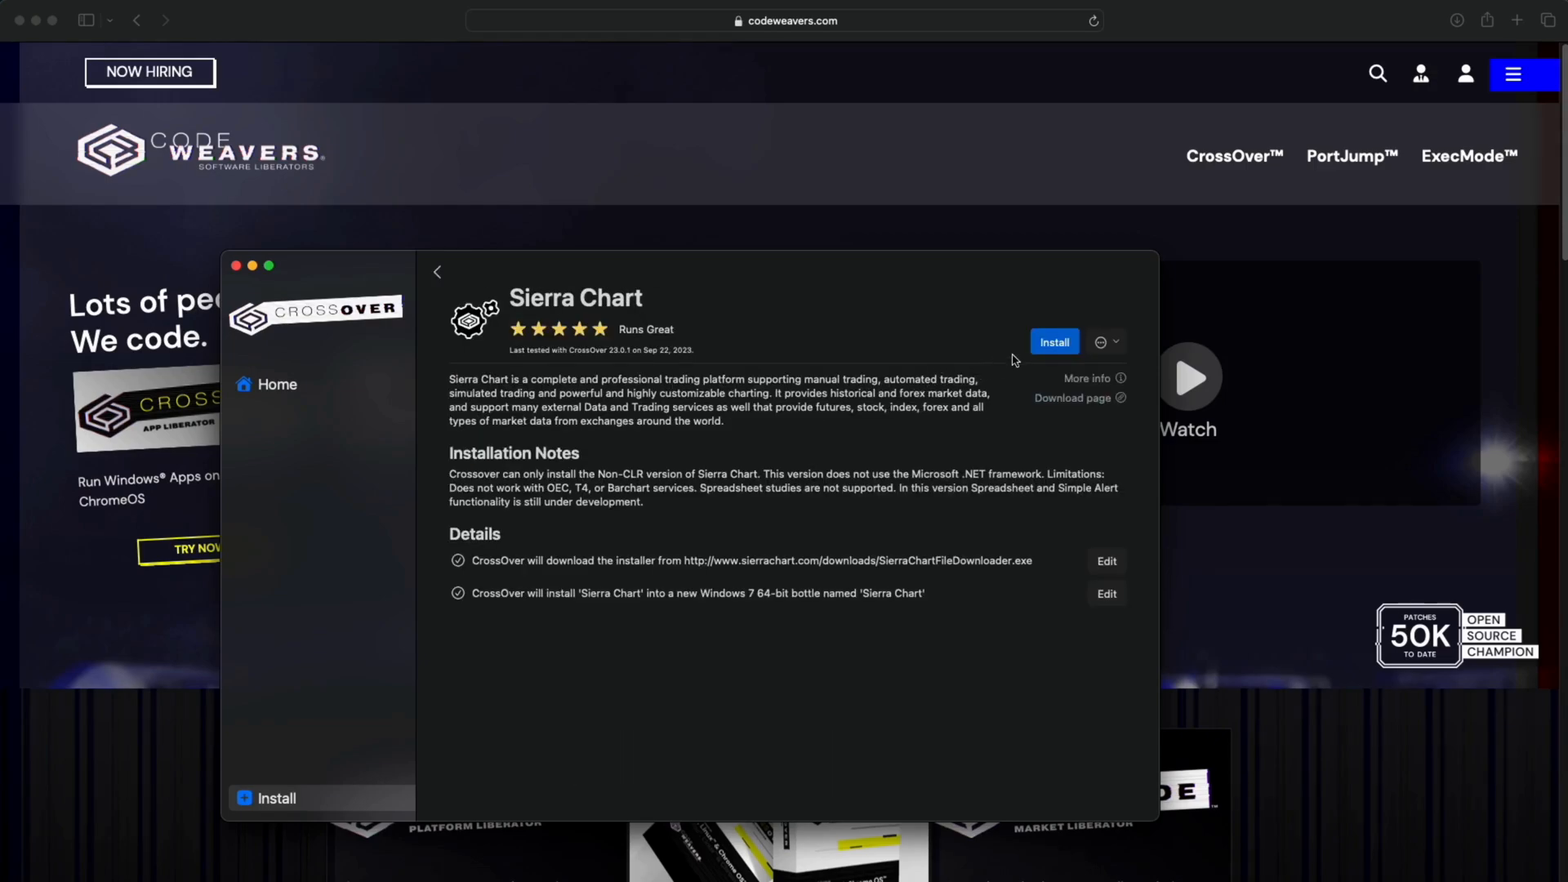
pyautogui.click(1053, 342)
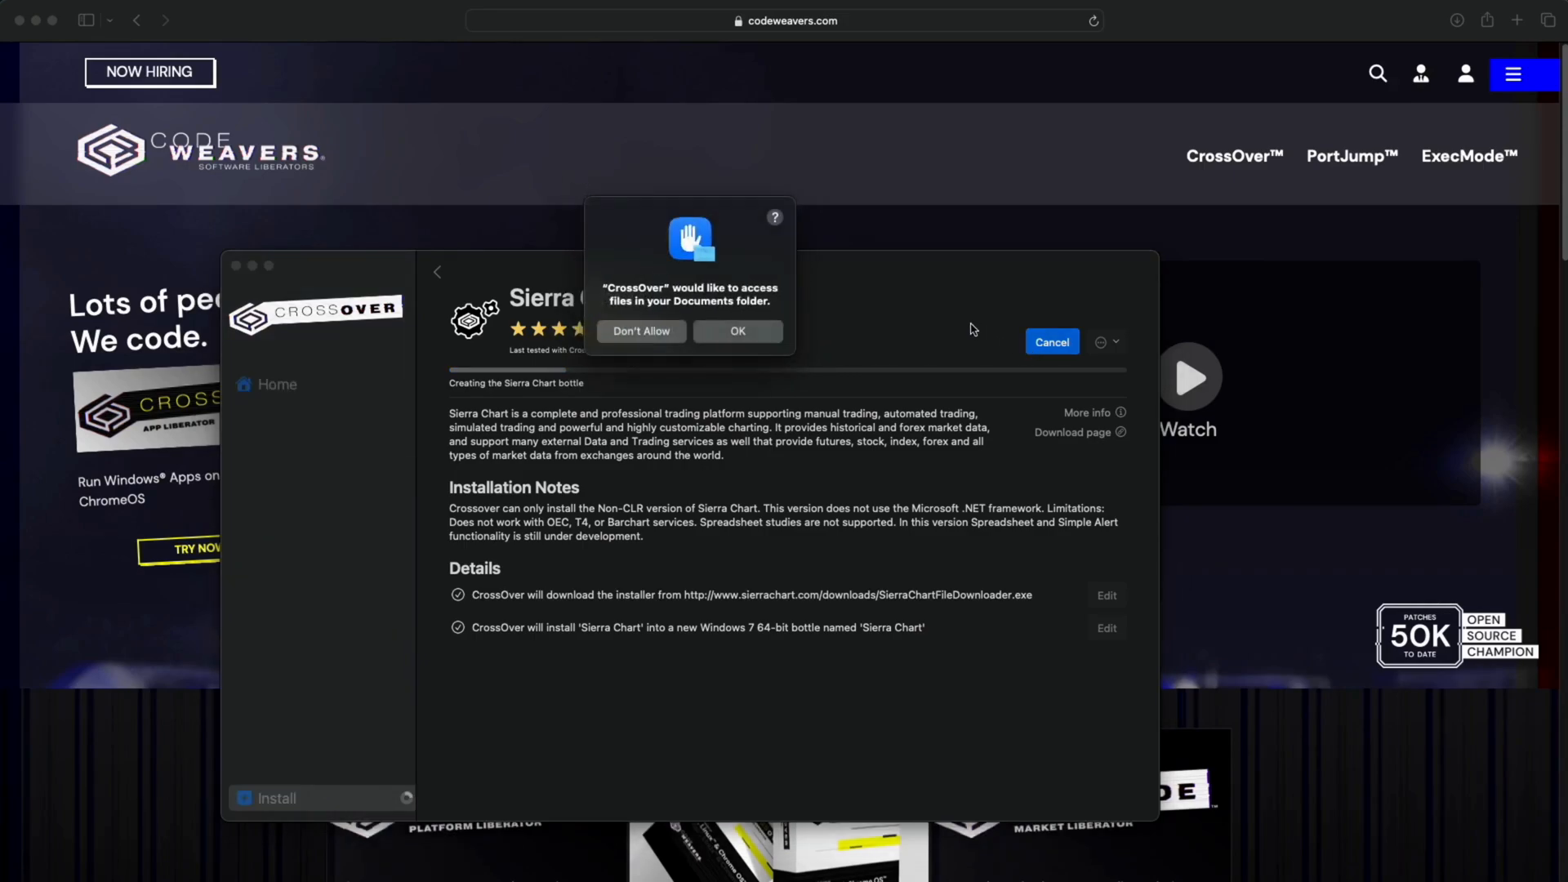
pyautogui.moveTo(722, 330)
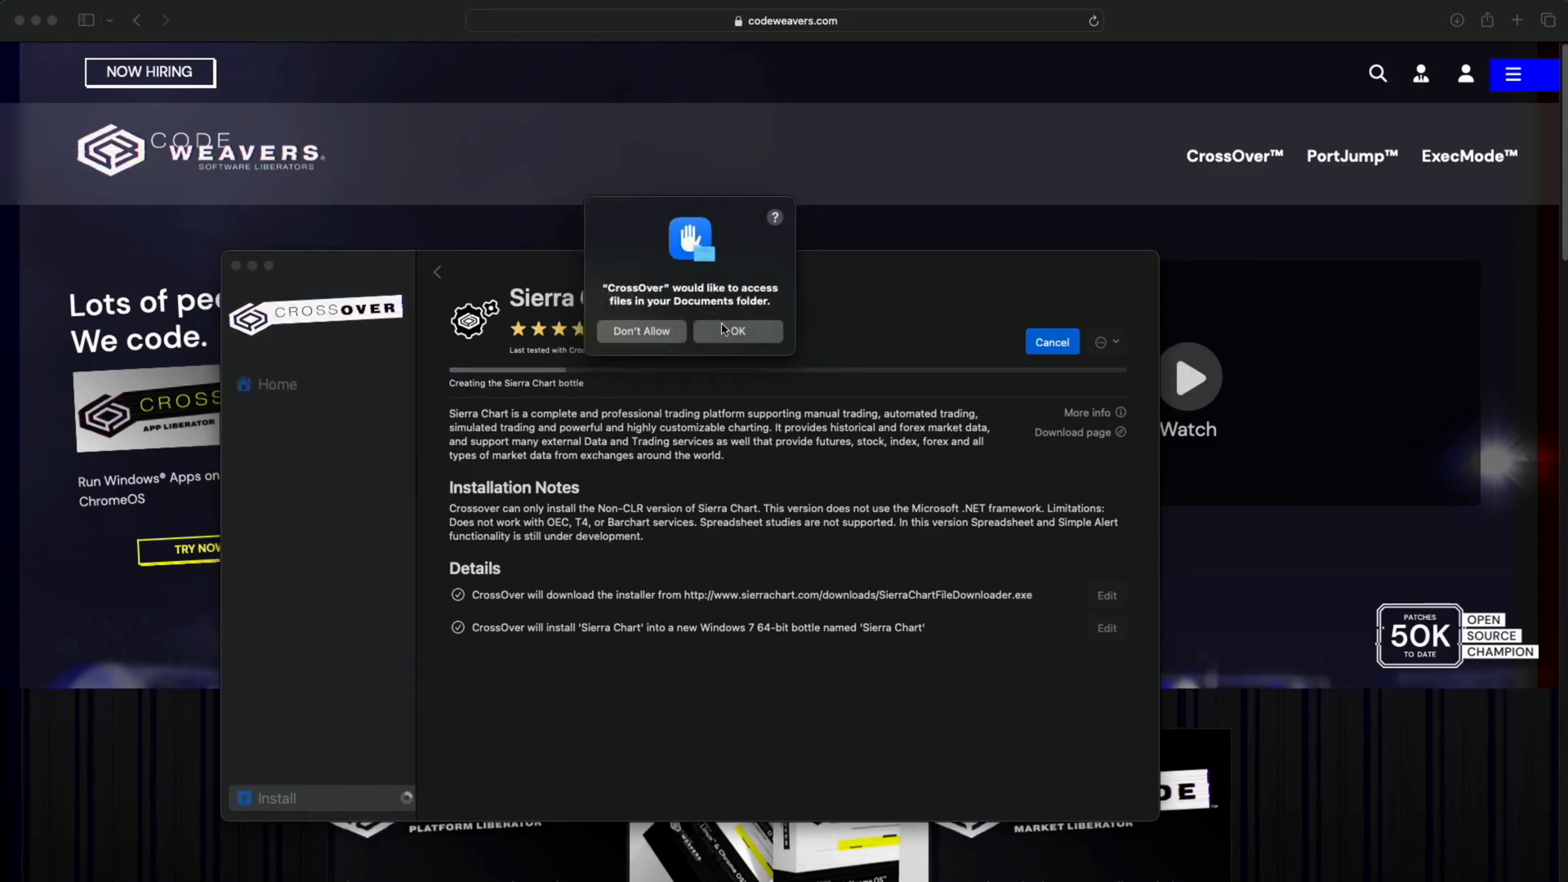
# Step: Grant CrossOver access to the Documents and Downloads folders
pyautogui.click(737, 331)
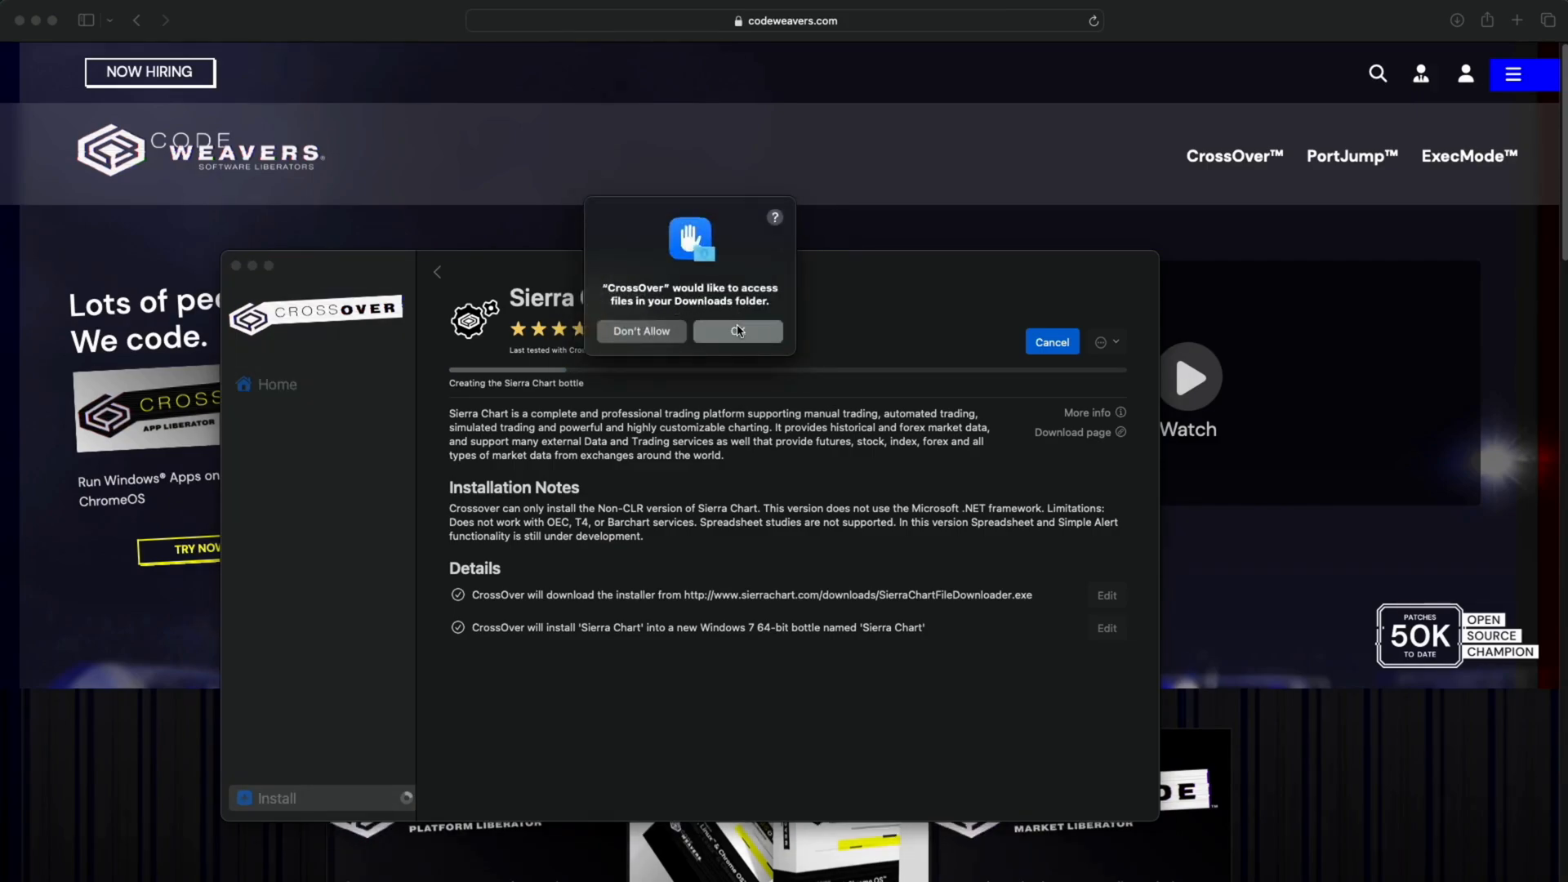
pyautogui.click(739, 332)
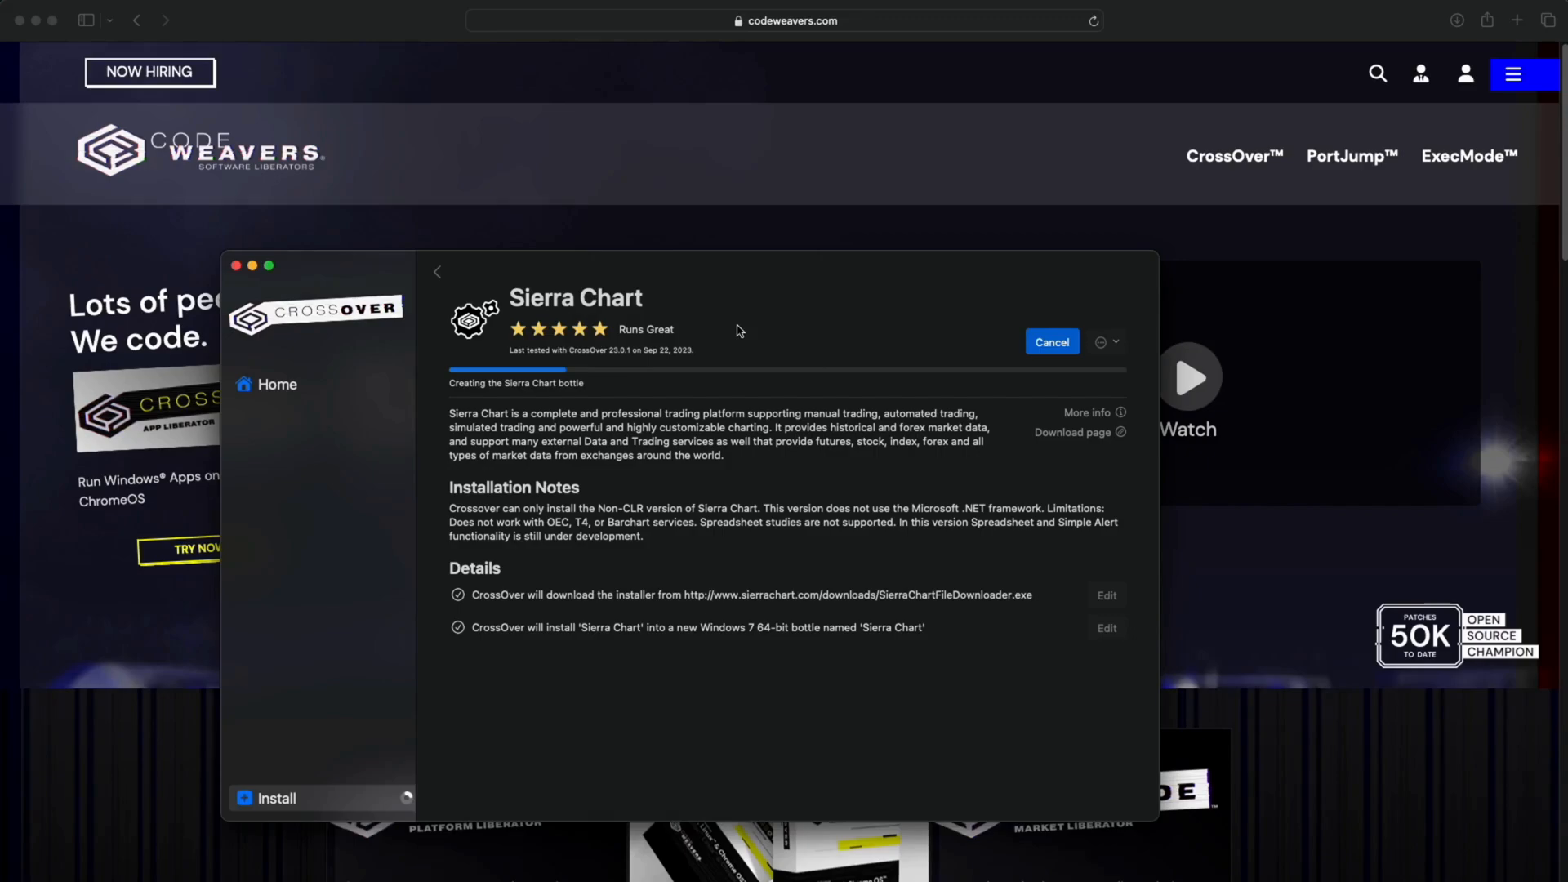
pyautogui.moveTo(844, 273)
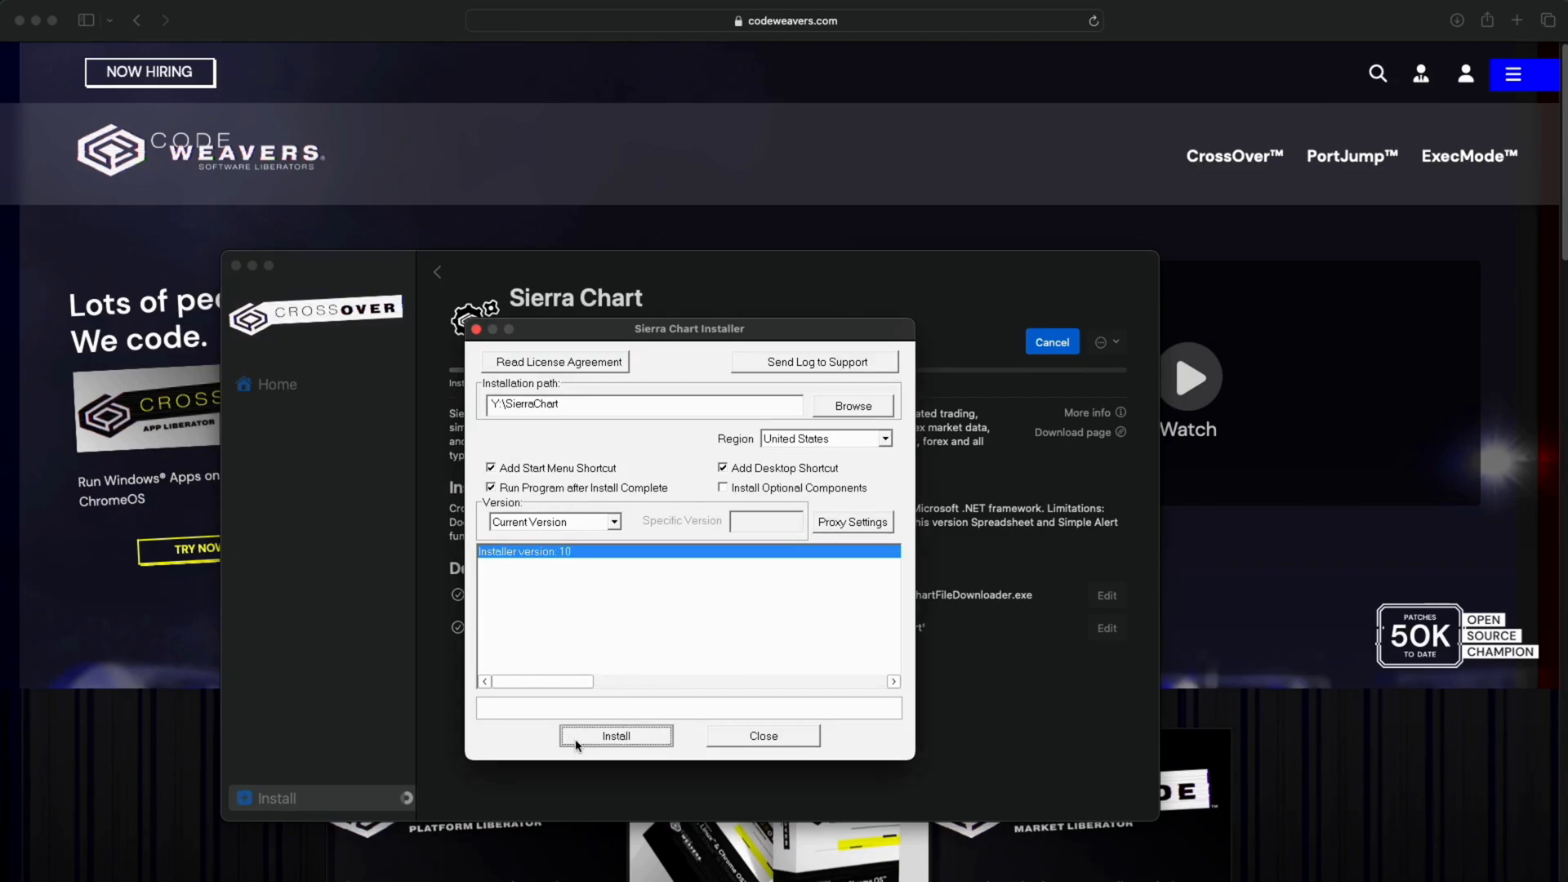
# Step: Run the Sierra Chart installer, acknowledge 'Installation complete' and close it
pyautogui.click(616, 735)
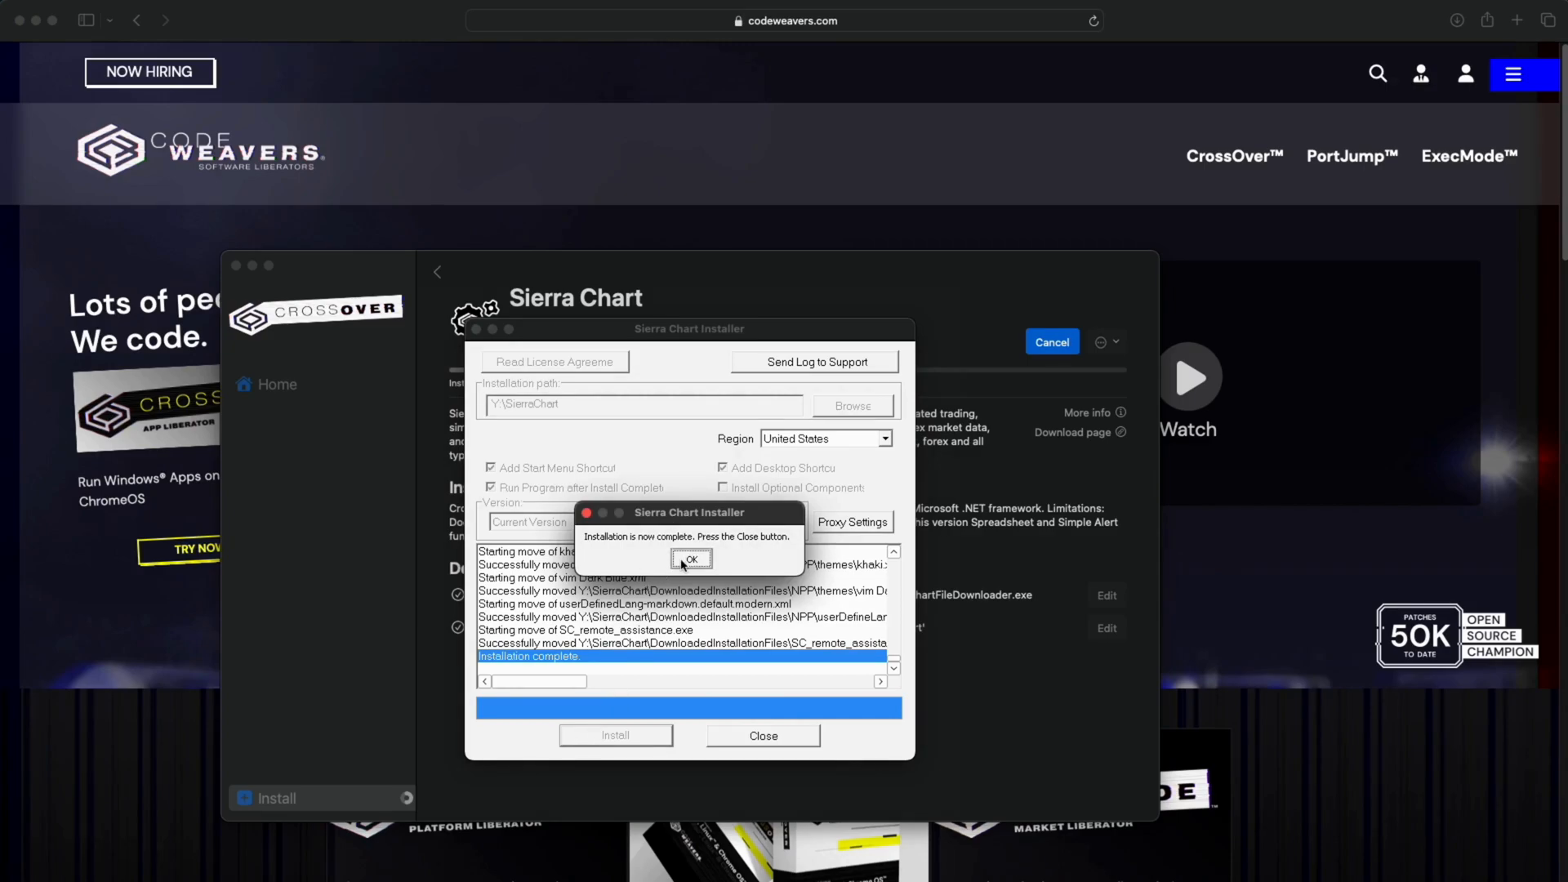
pyautogui.click(690, 559)
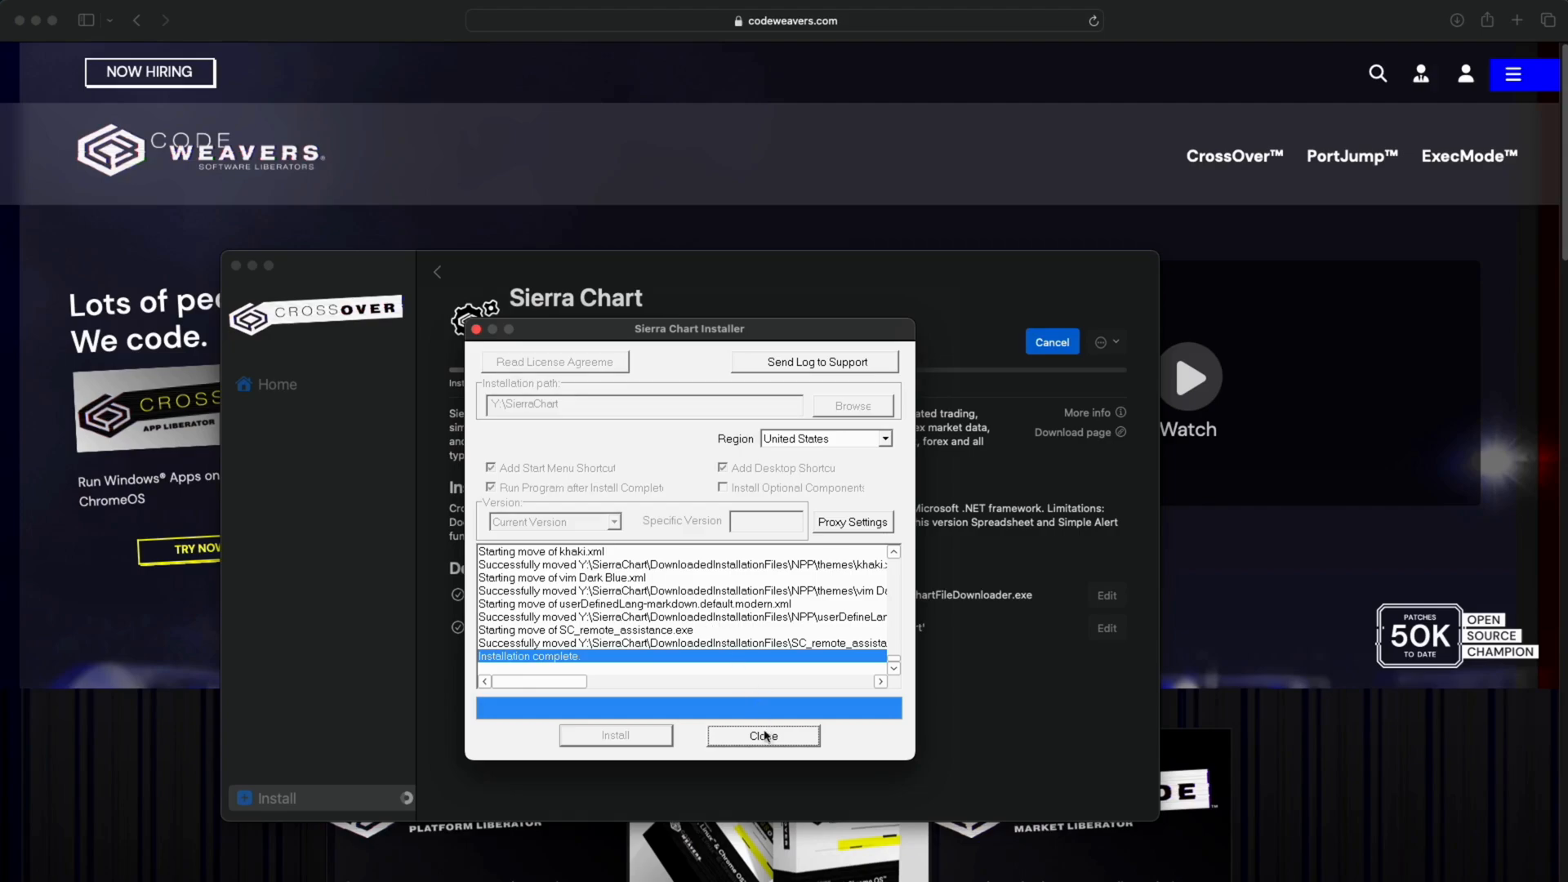
pyautogui.click(762, 735)
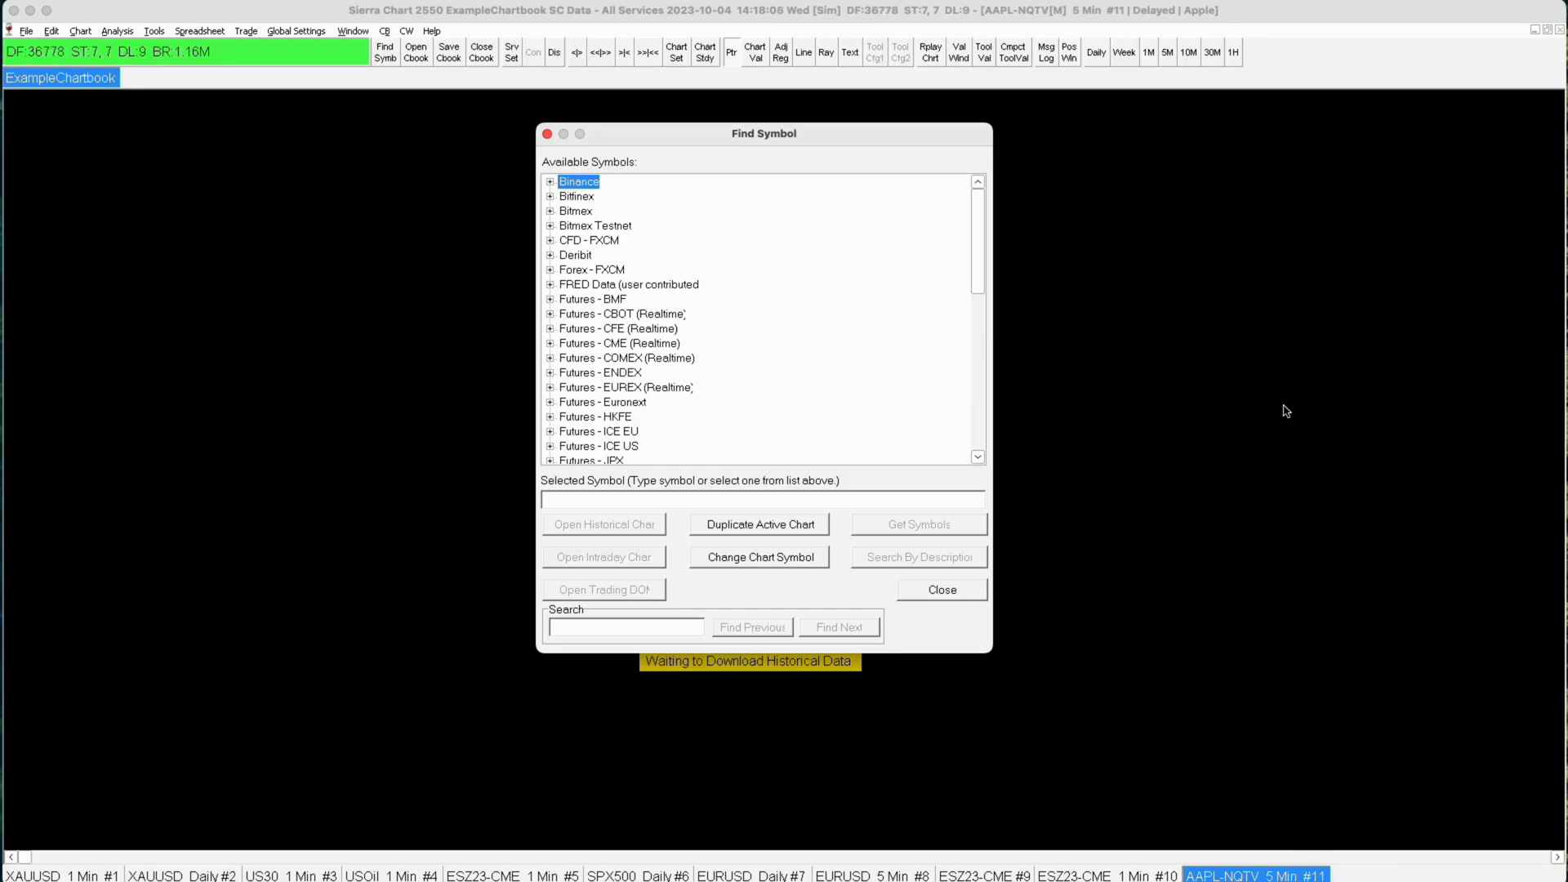
# Step: Dismiss Find Symbol, then view the ESZ23-CME and USOil 1-minute candlestick charts
pyautogui.click(941, 589)
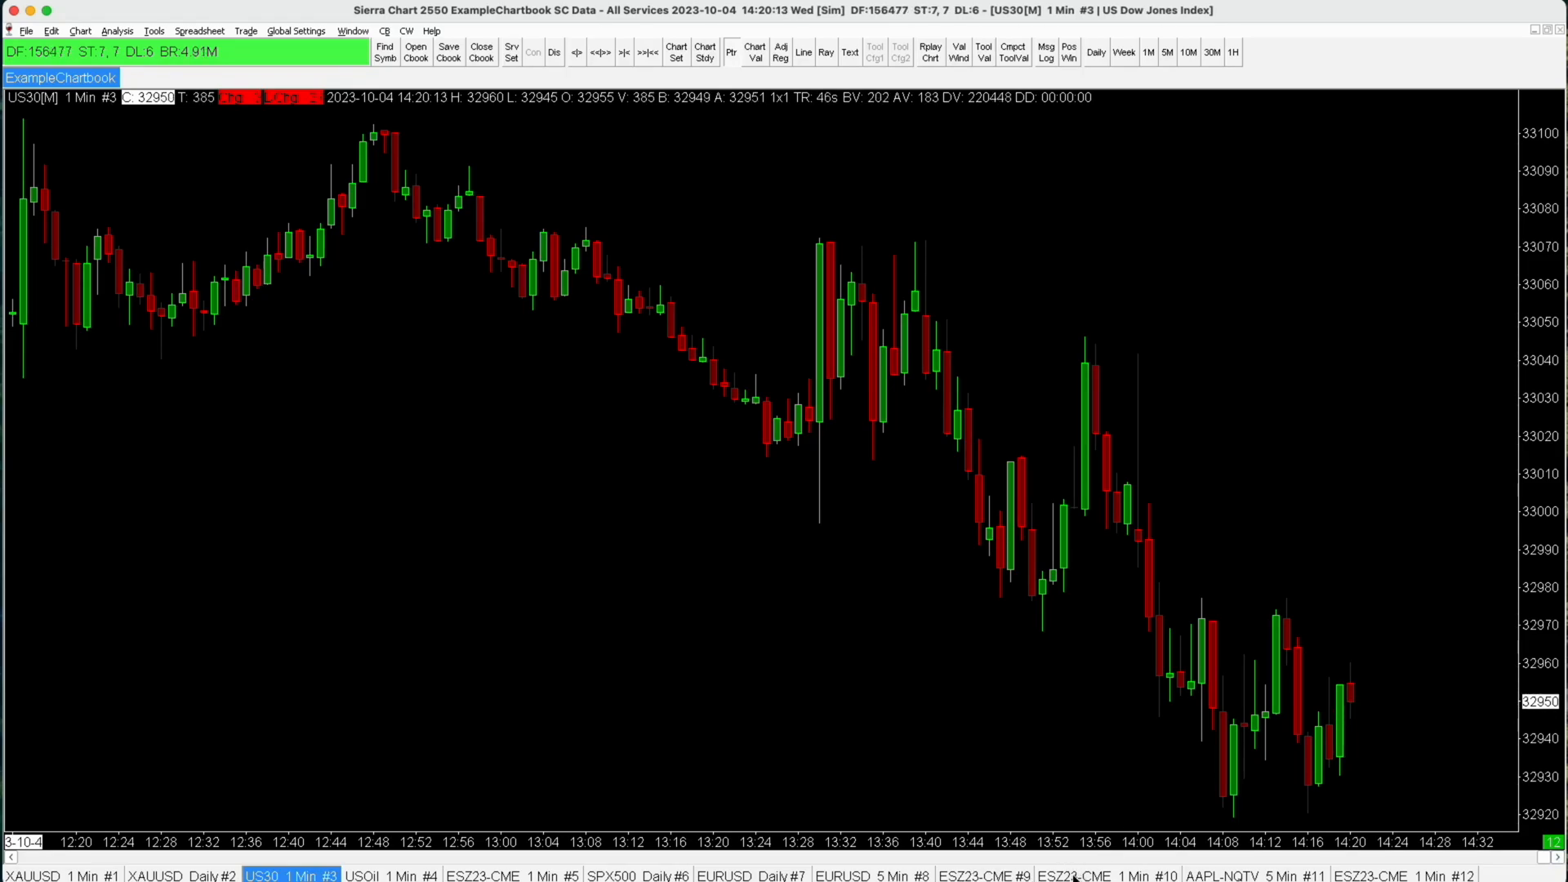
pyautogui.click(1108, 876)
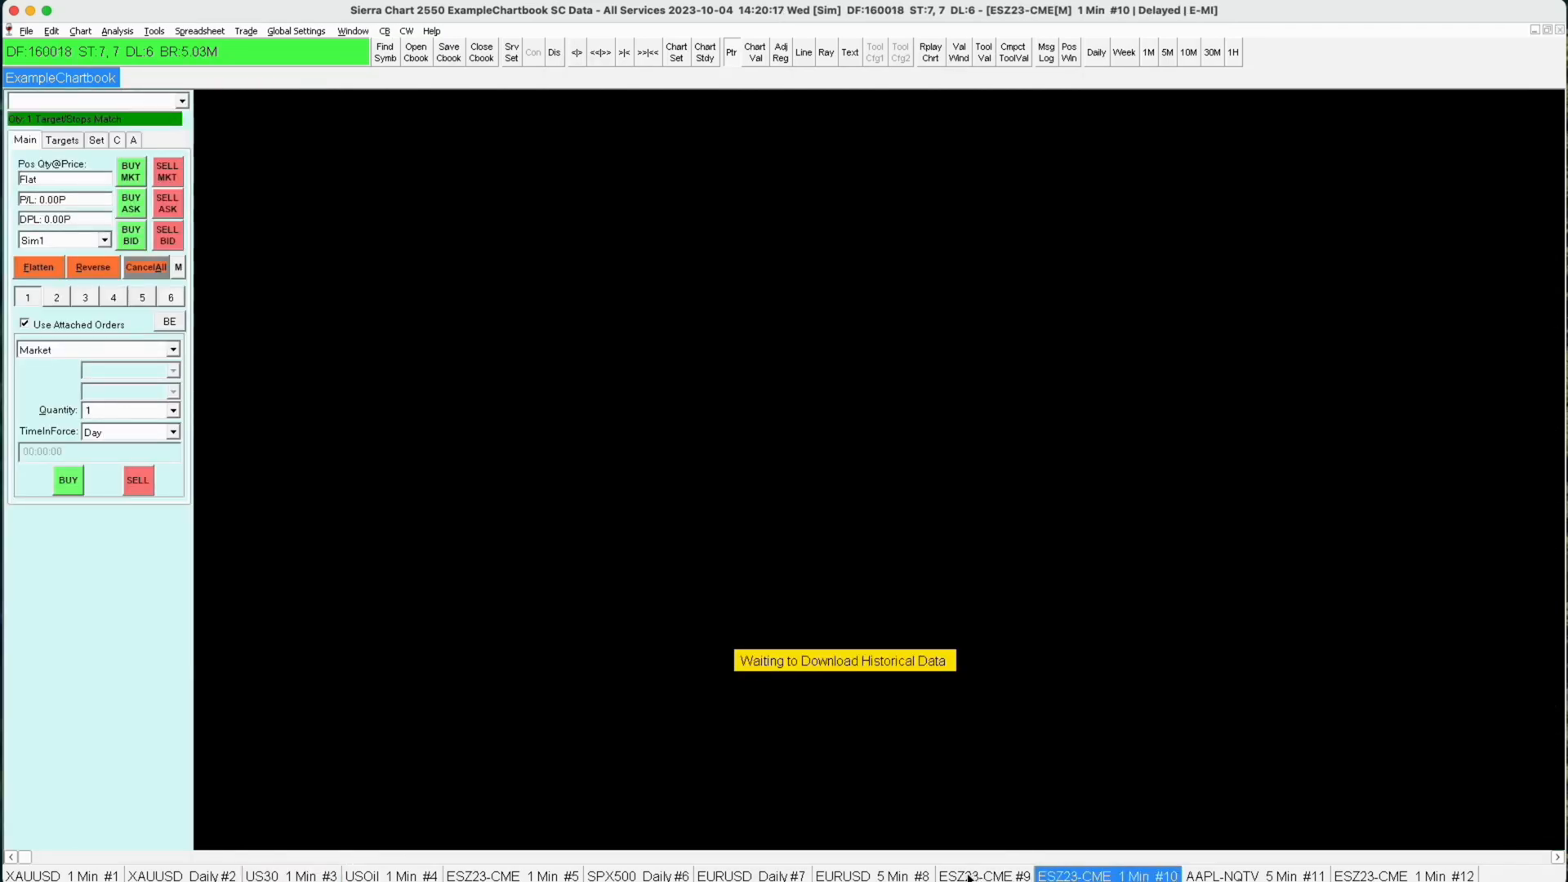
pyautogui.click(393, 876)
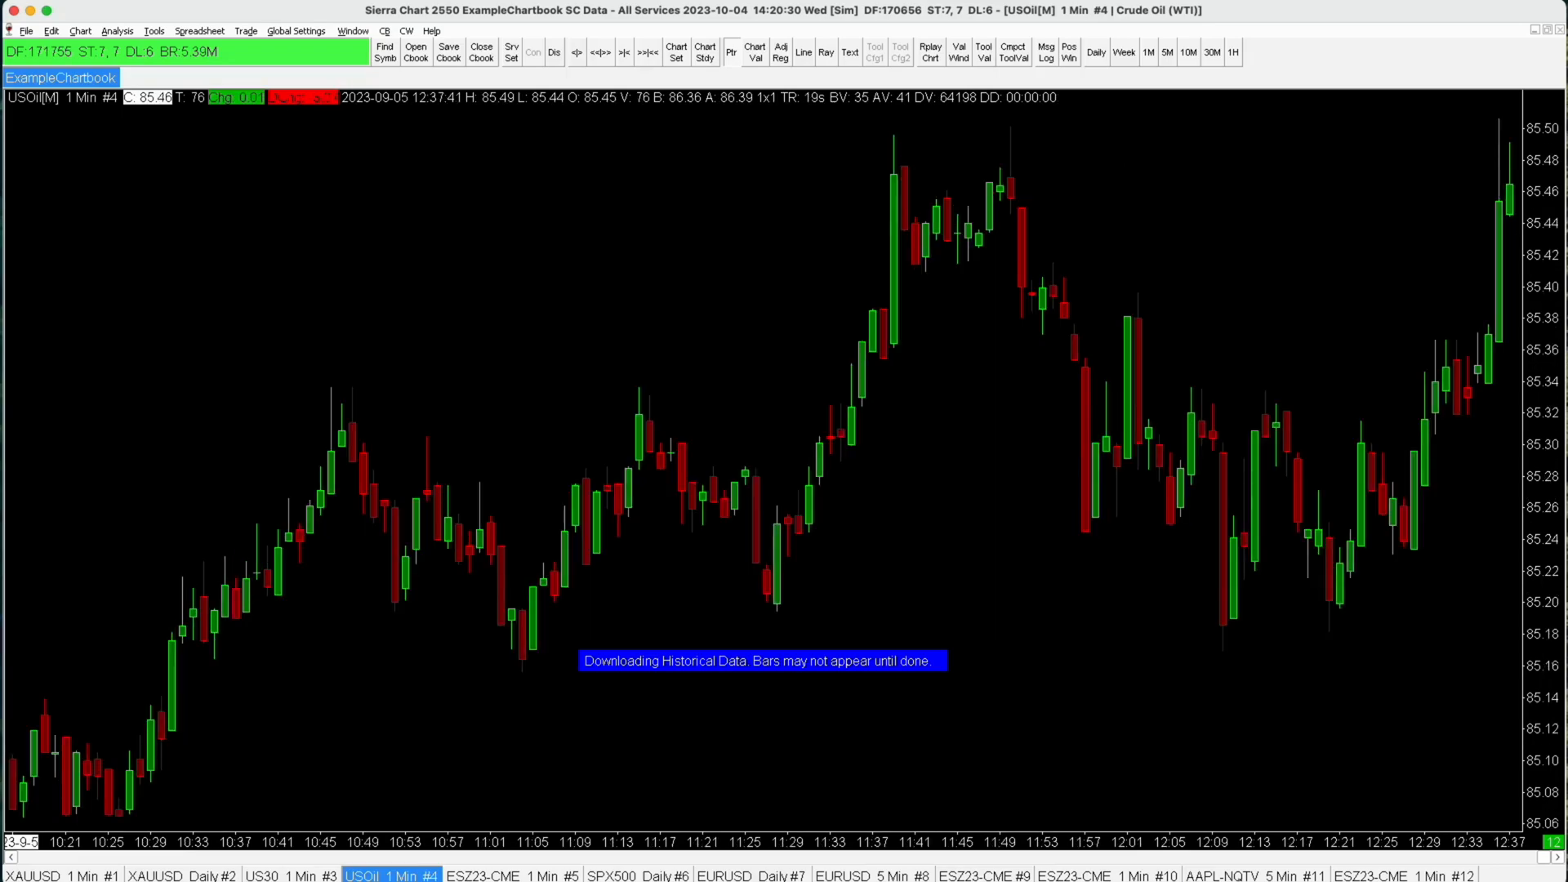